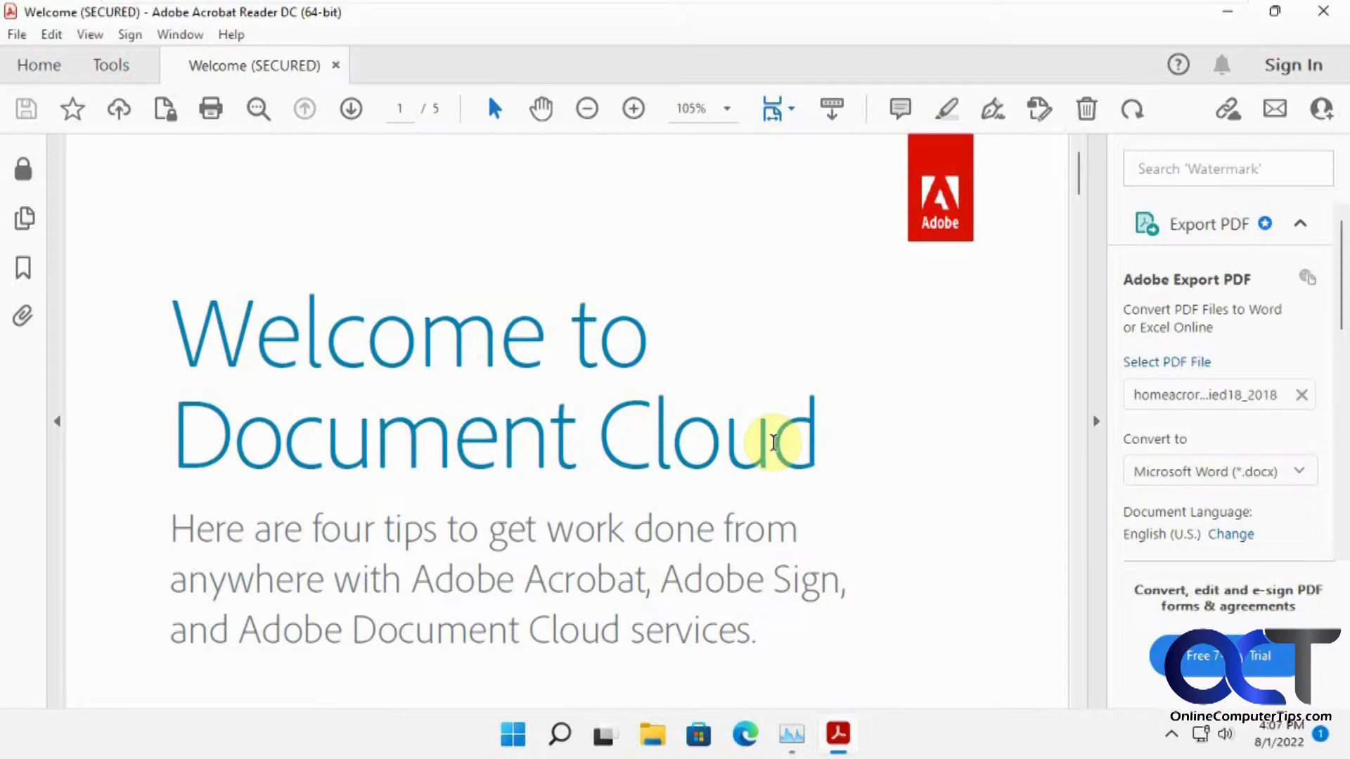
pyautogui.moveTo(20, 34)
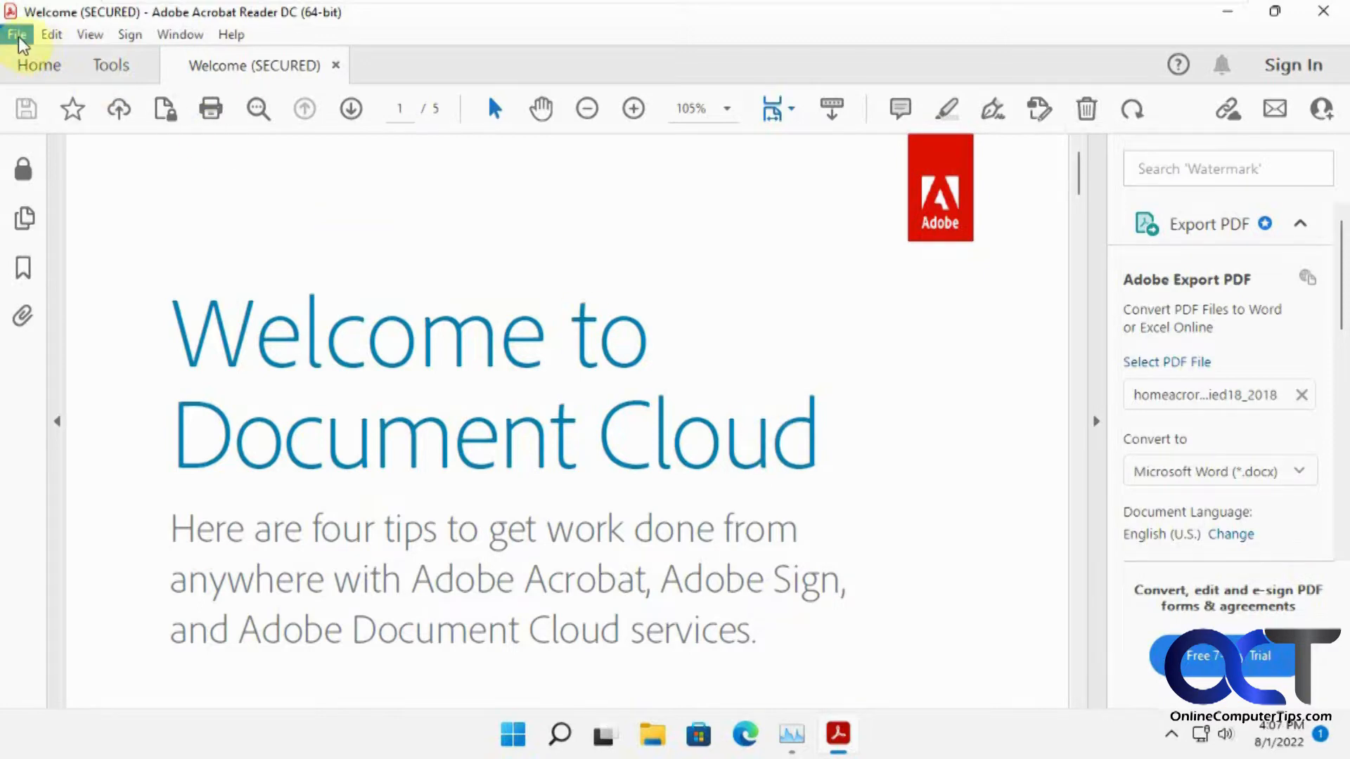
# Step: Briefly bring up and dismiss the Open dialog from the File menu, then go to the Home screen
pyautogui.click(20, 34)
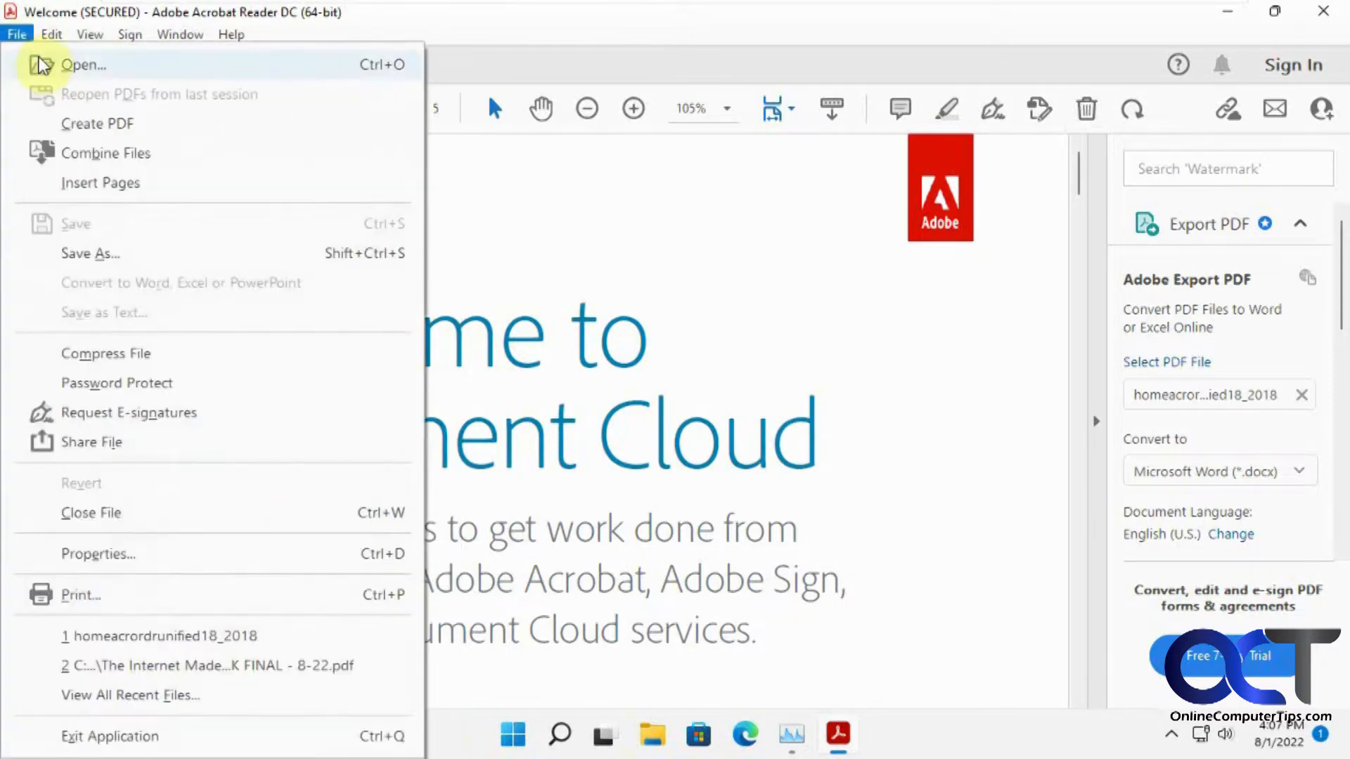
pyautogui.click(70, 65)
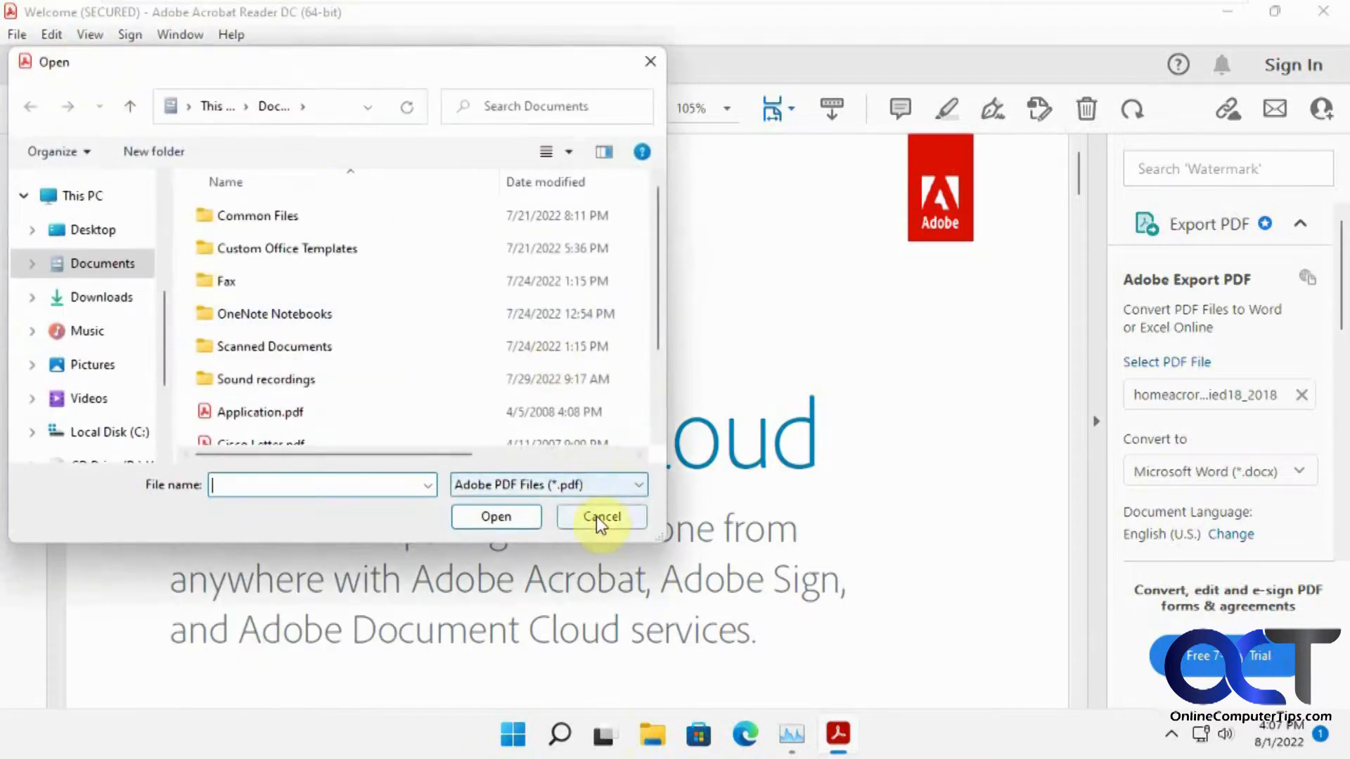
pyautogui.click(602, 517)
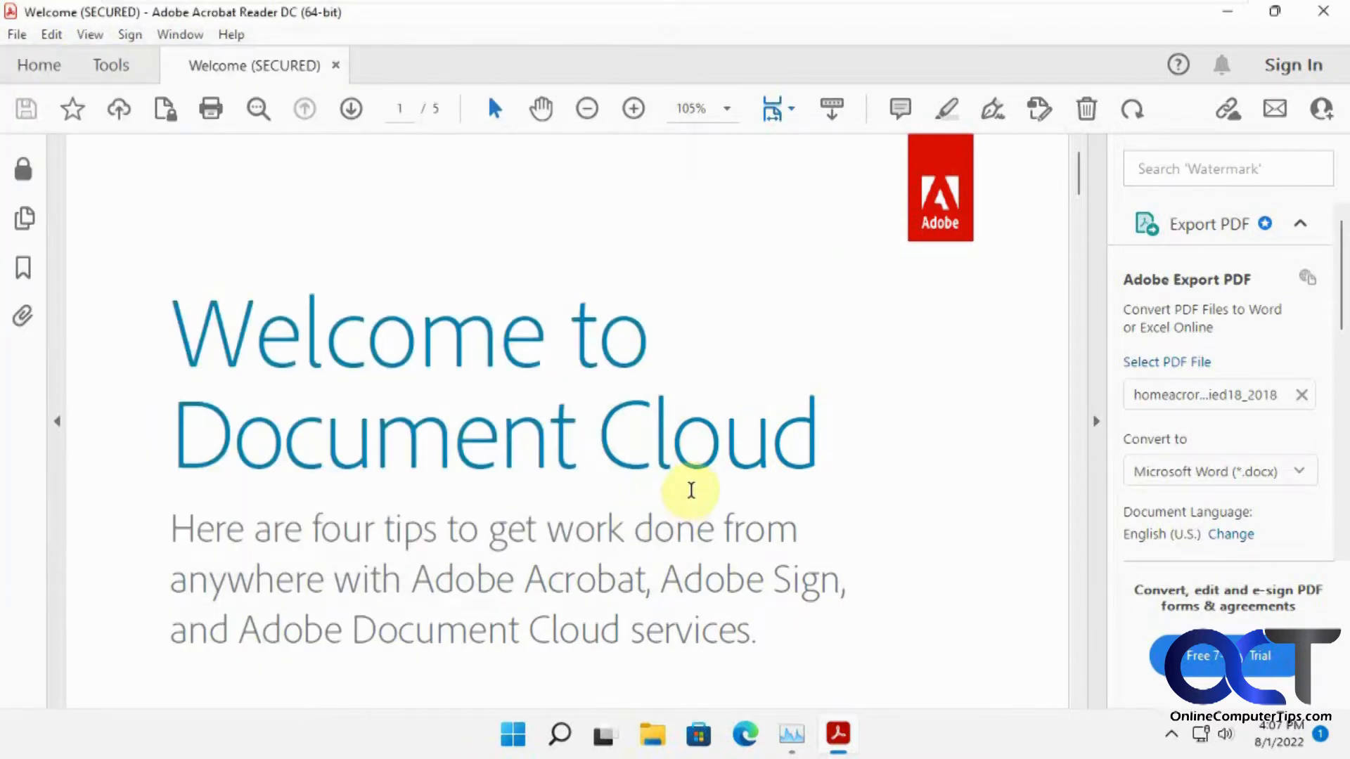
pyautogui.click(36, 65)
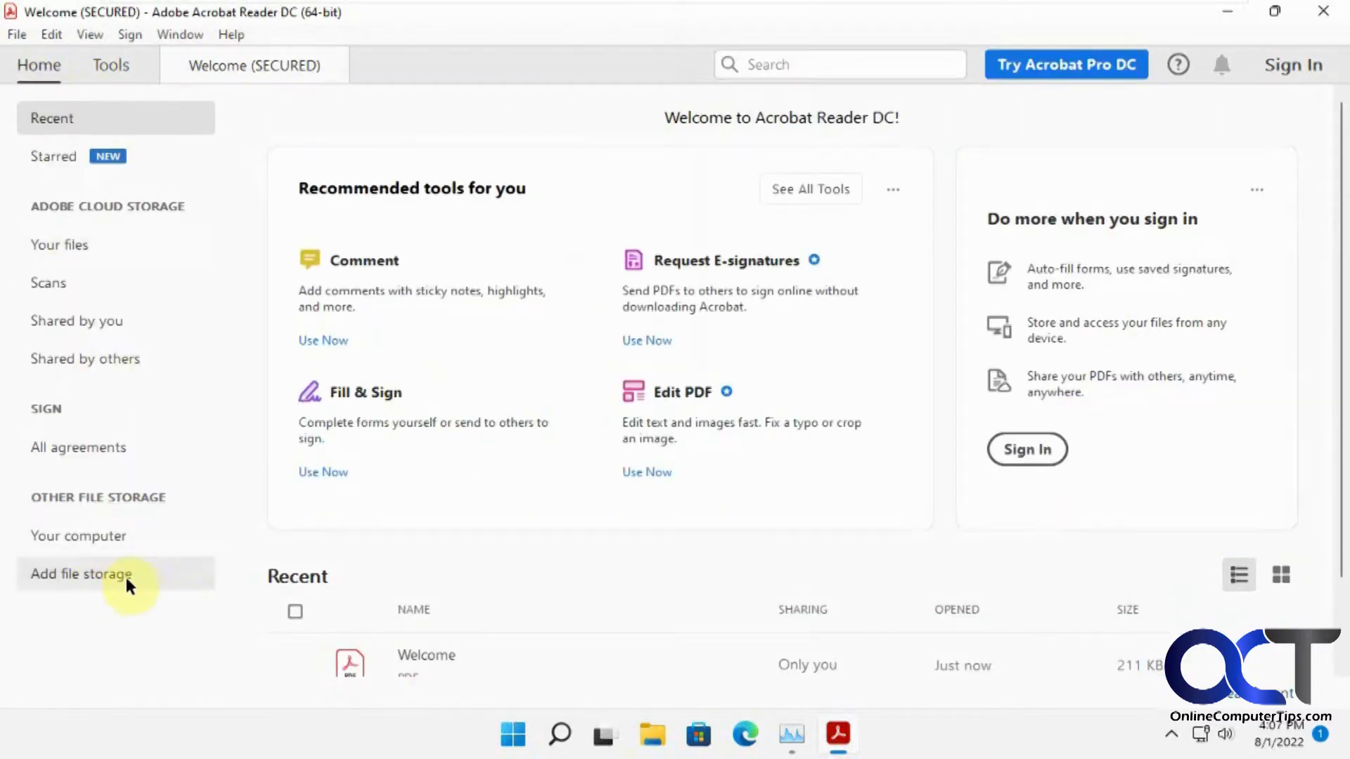
pyautogui.moveTo(108, 520)
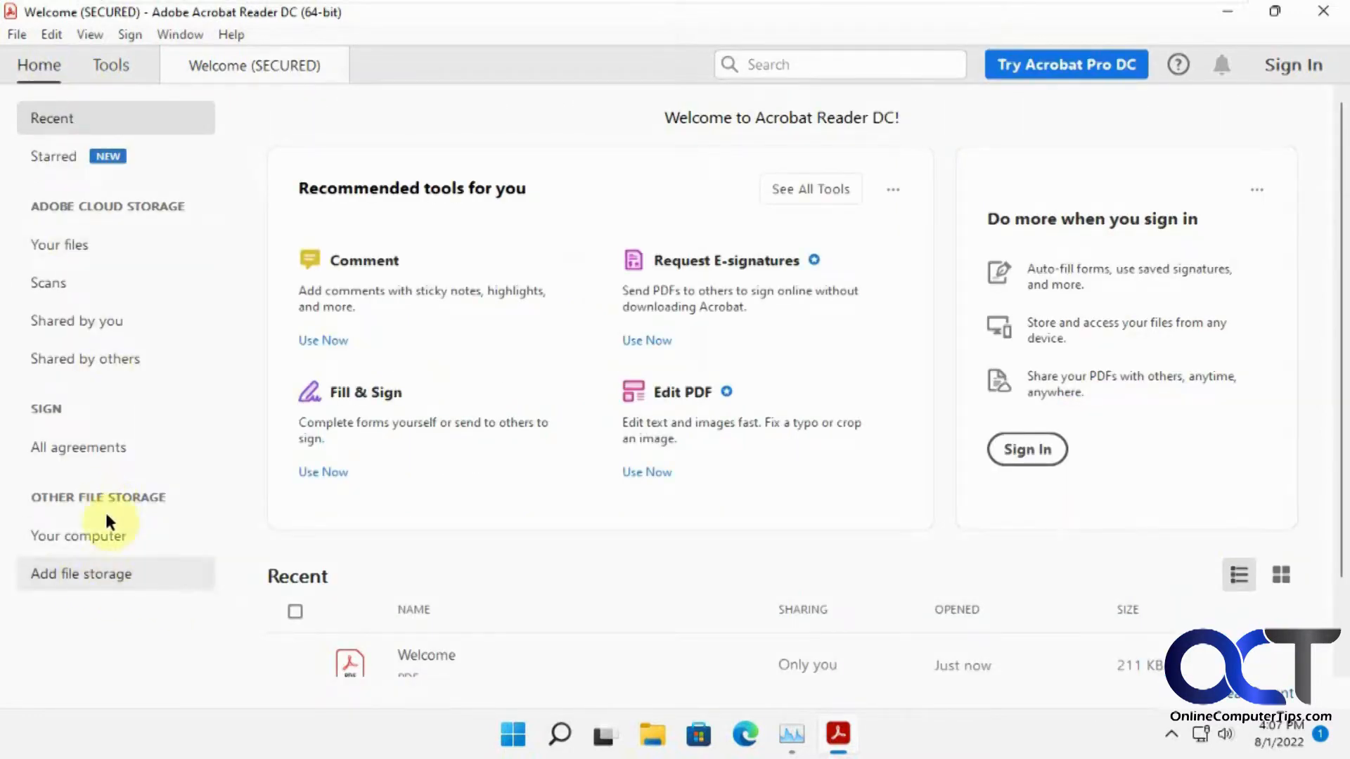
# Step: From the Home file locations, choose Add file storage to reach the Add a Storage Account page
pyautogui.click(79, 535)
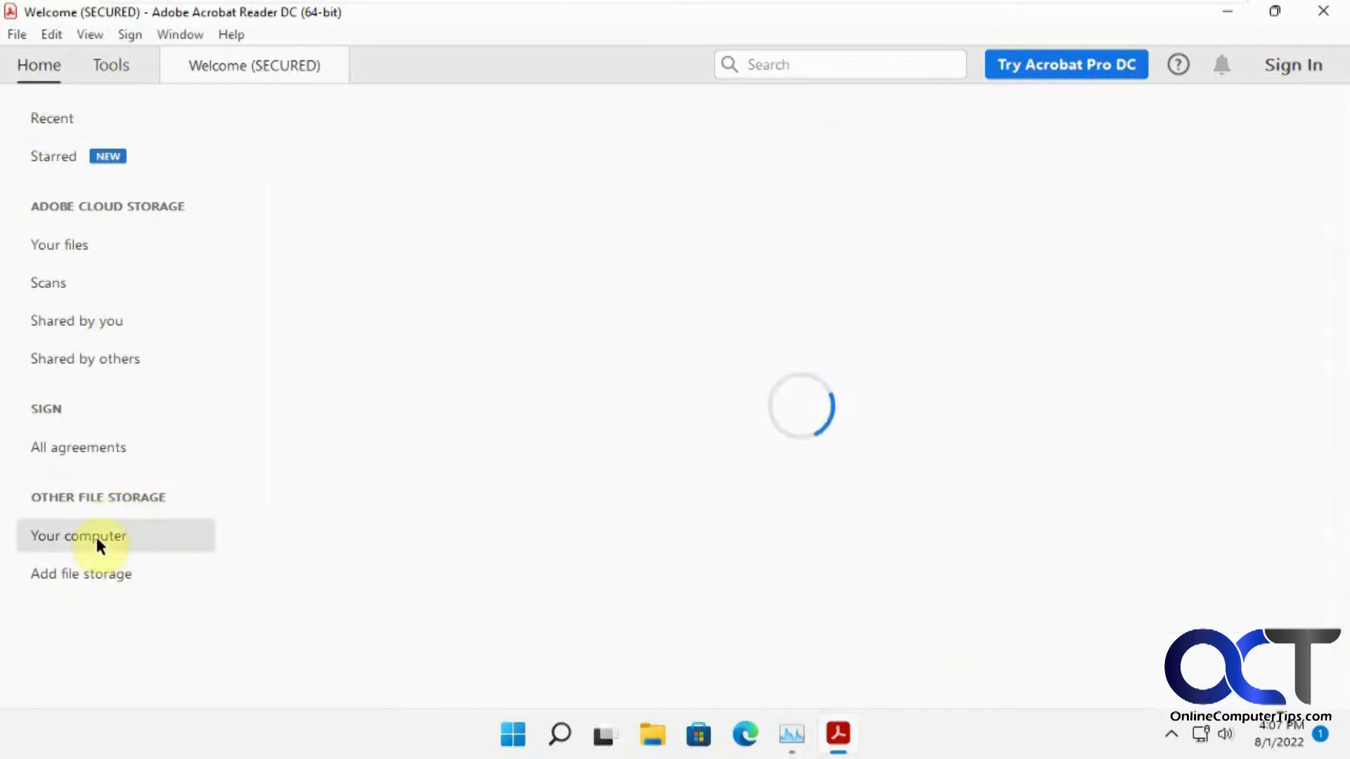
pyautogui.click(79, 537)
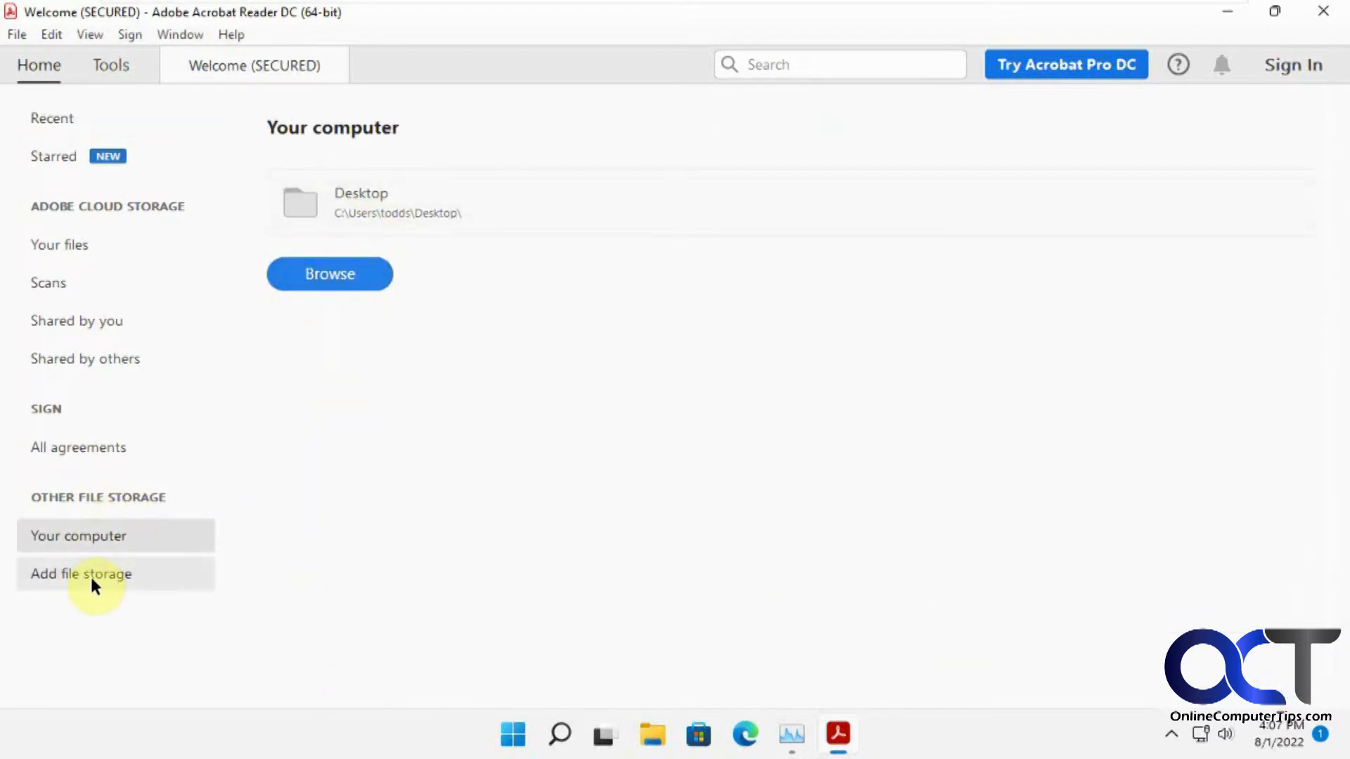
pyautogui.click(81, 574)
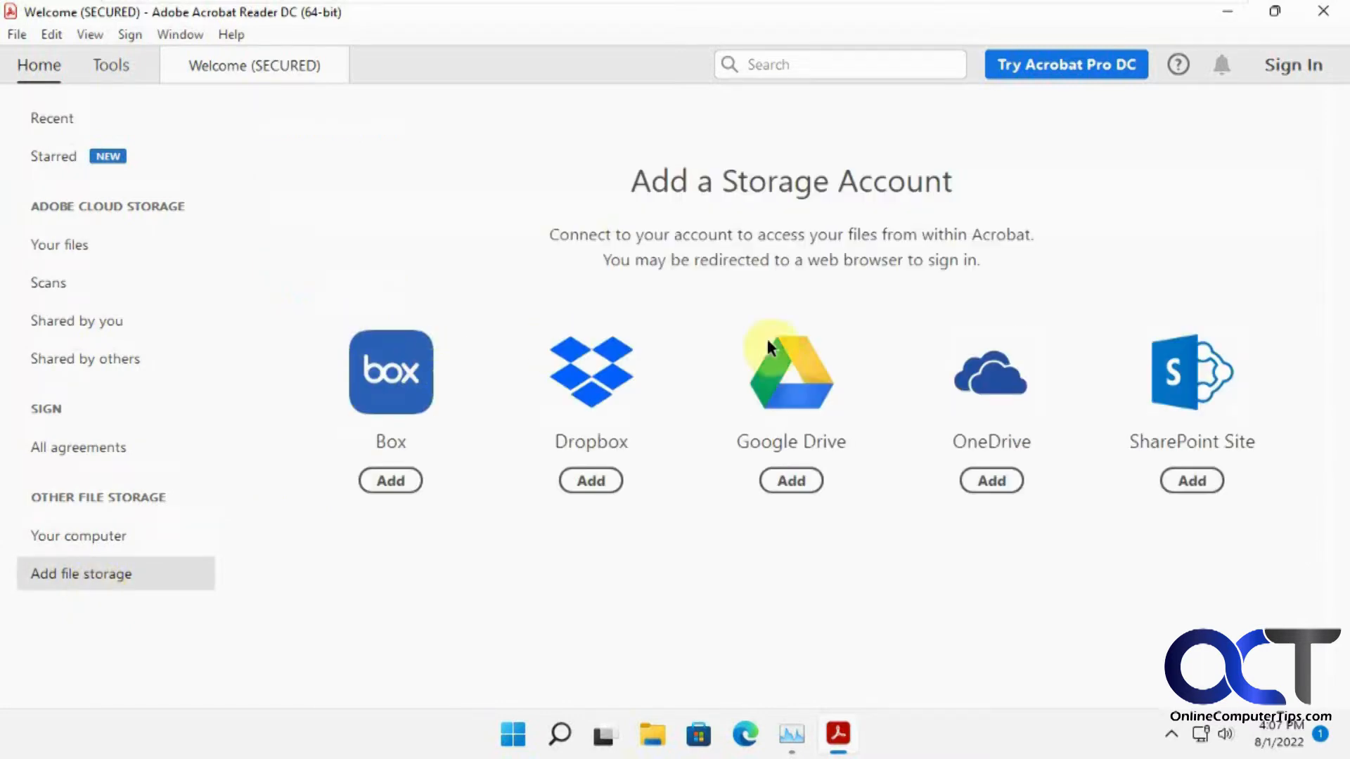
pyautogui.moveTo(1161, 357)
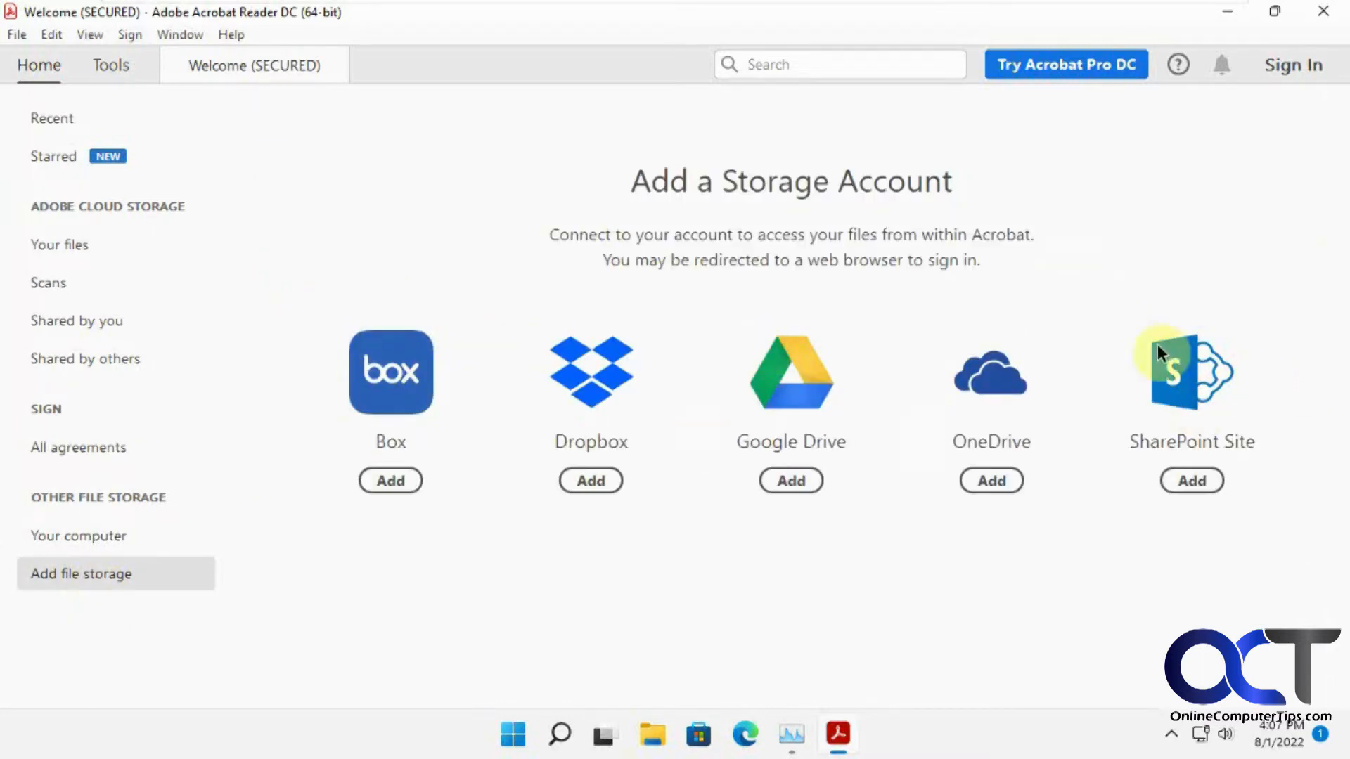
pyautogui.moveTo(590, 382)
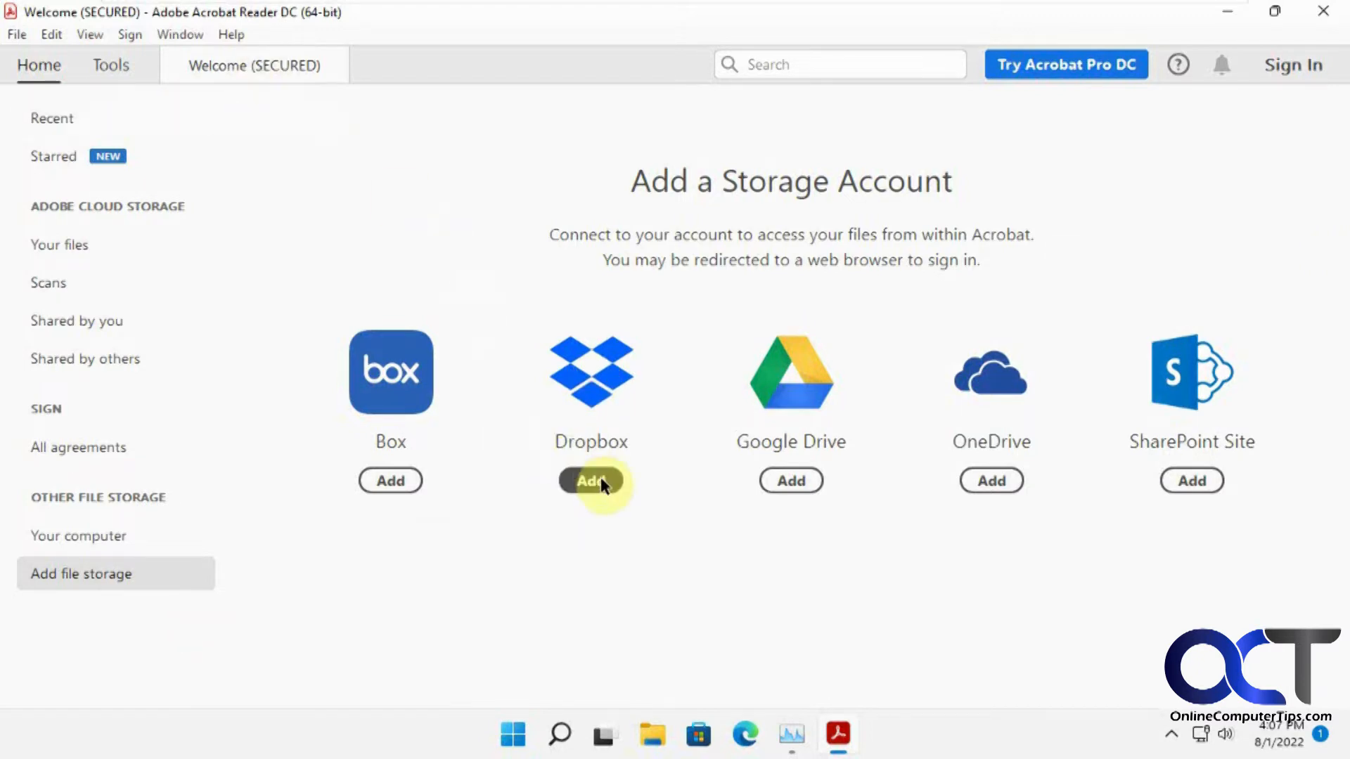
# Step: Choose Dropbox, sign in with email and password in the Edge window and maximize it
pyautogui.click(591, 481)
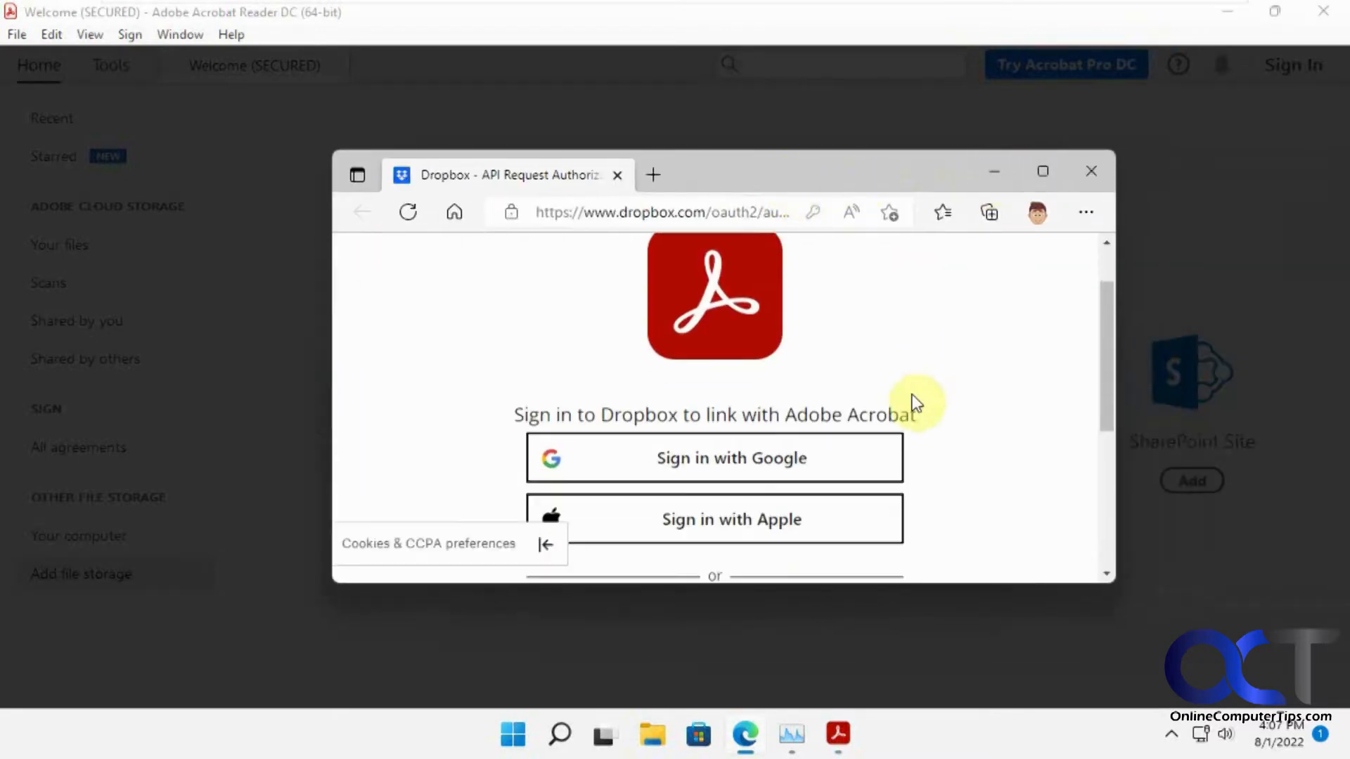
pyautogui.scroll(-3)
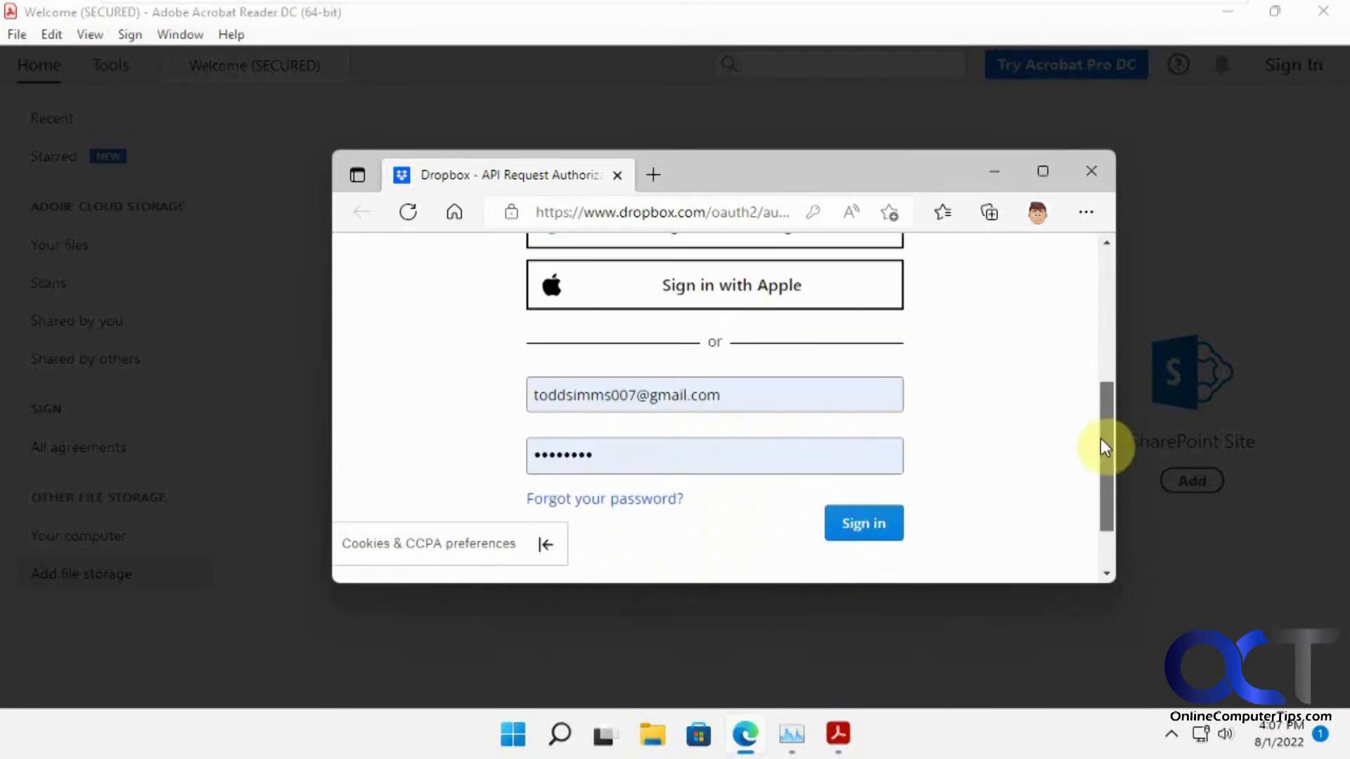
pyautogui.click(863, 523)
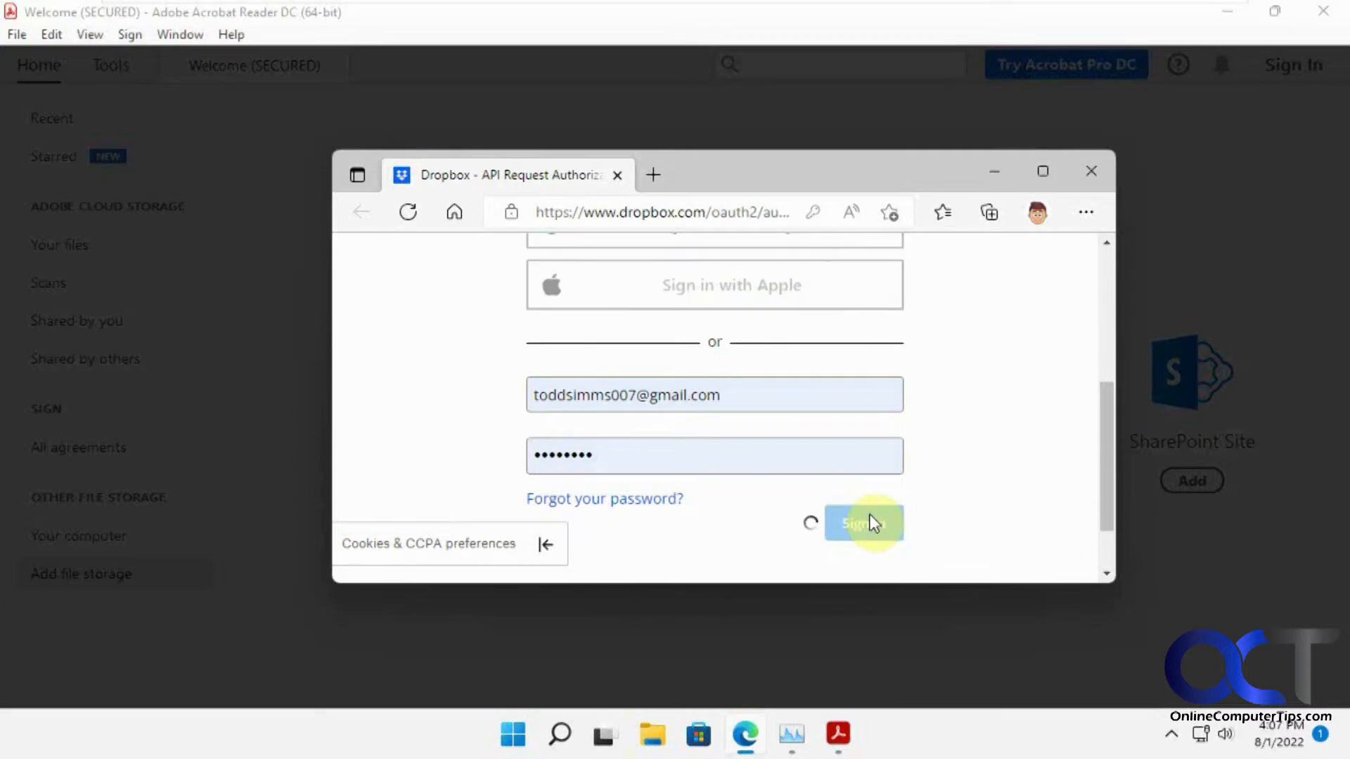
pyautogui.click(862, 523)
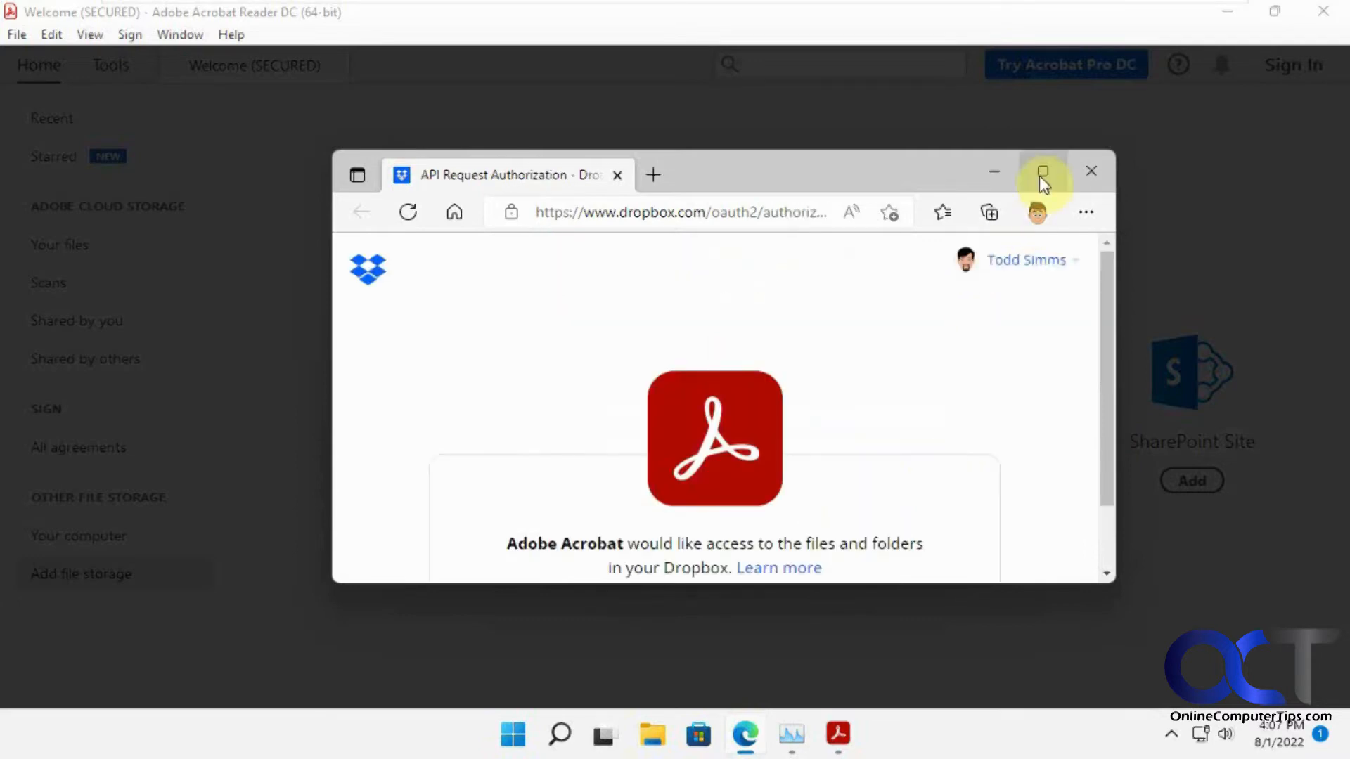
pyautogui.click(1043, 170)
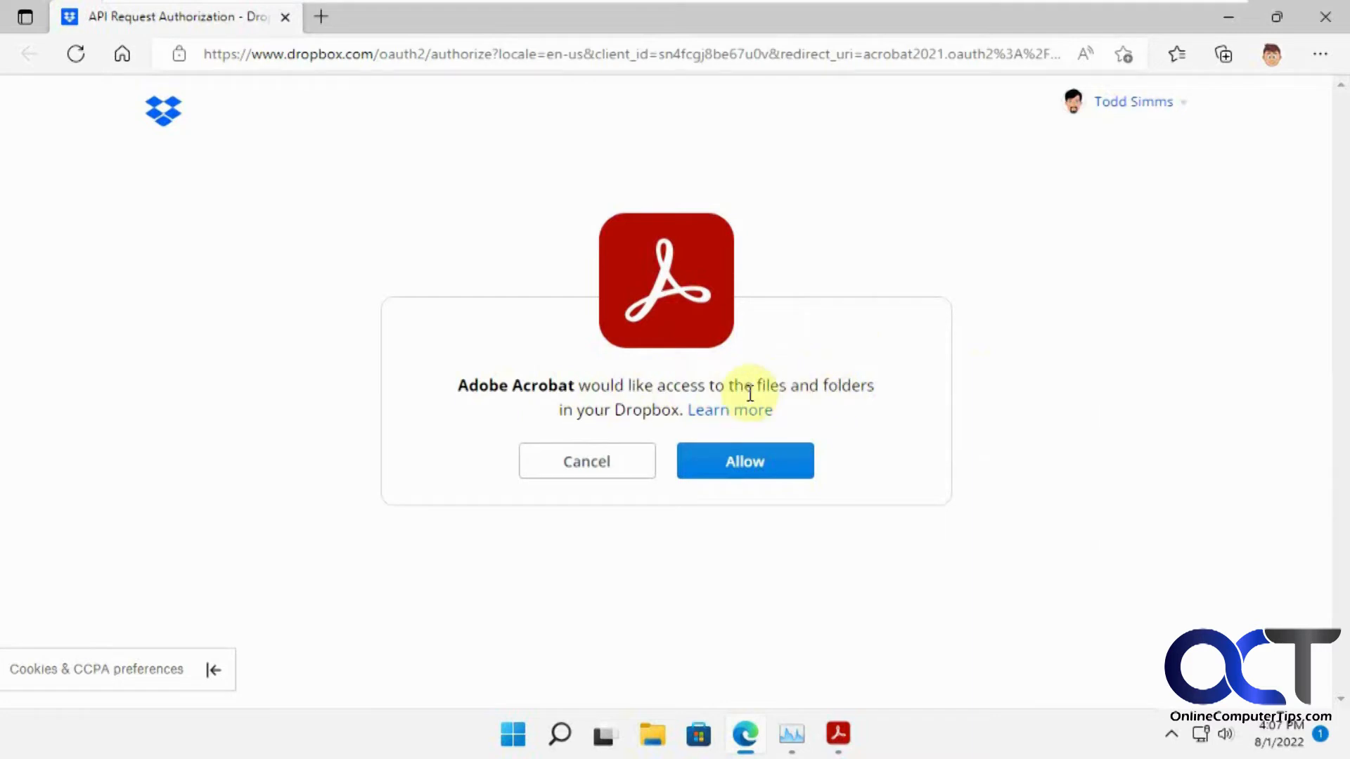
# Step: Allow Acrobat access to Dropbox, leave 'Always allow' unchecked, and let the site launch Acrobat
pyautogui.click(744, 461)
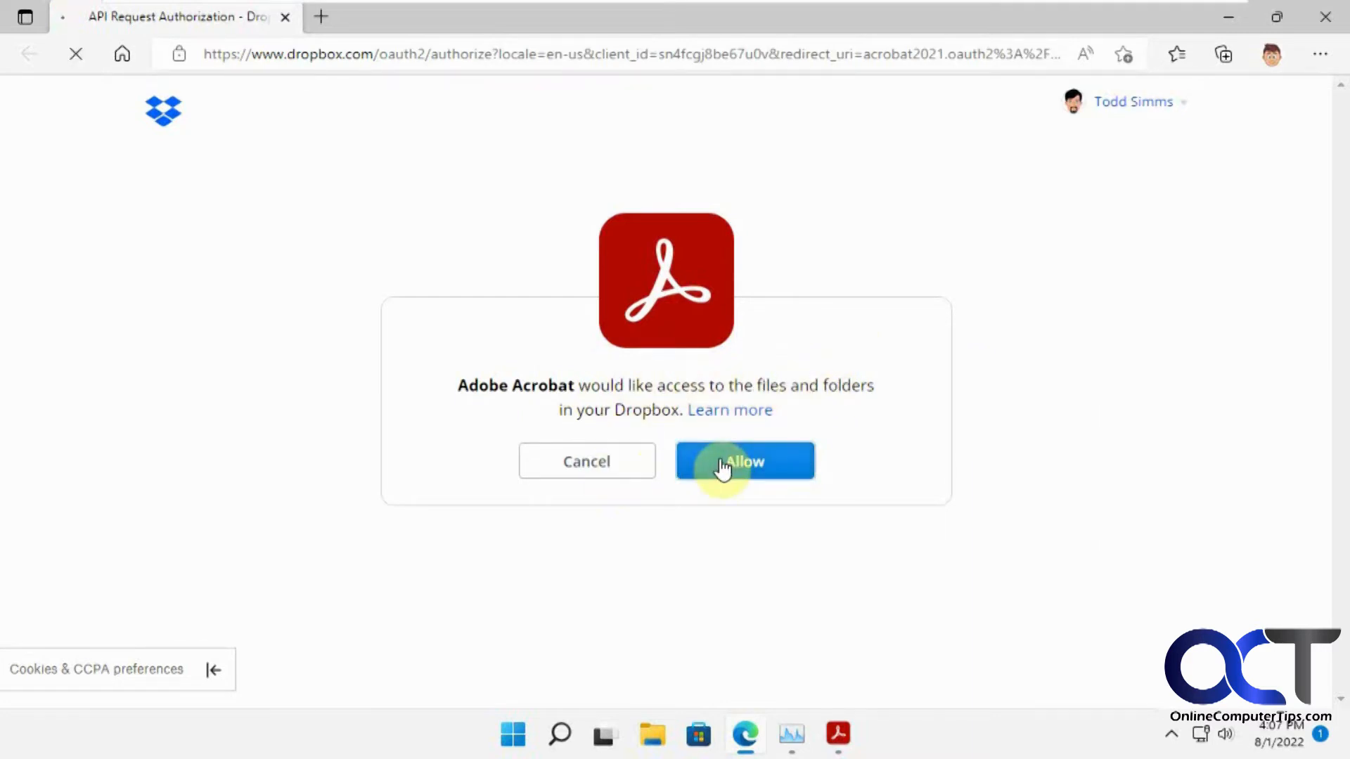
pyautogui.click(746, 461)
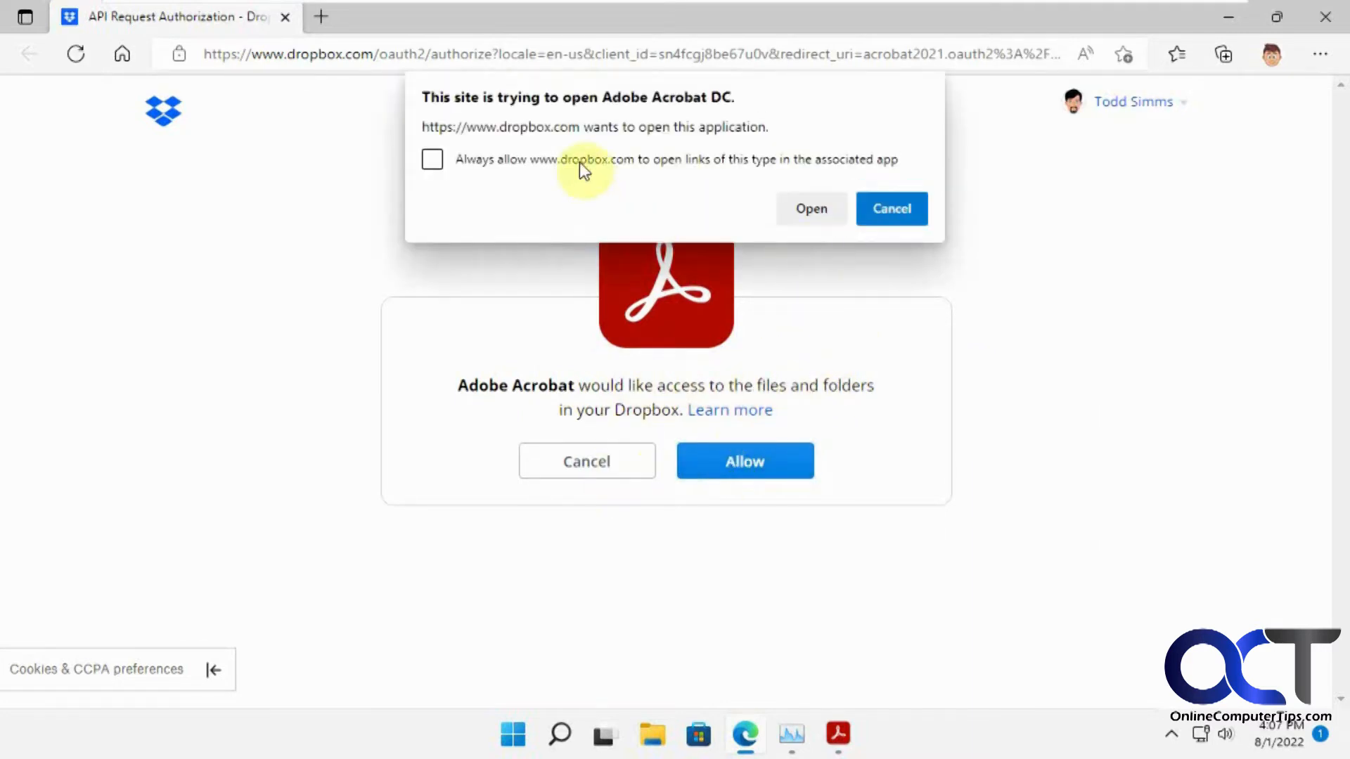
pyautogui.click(432, 159)
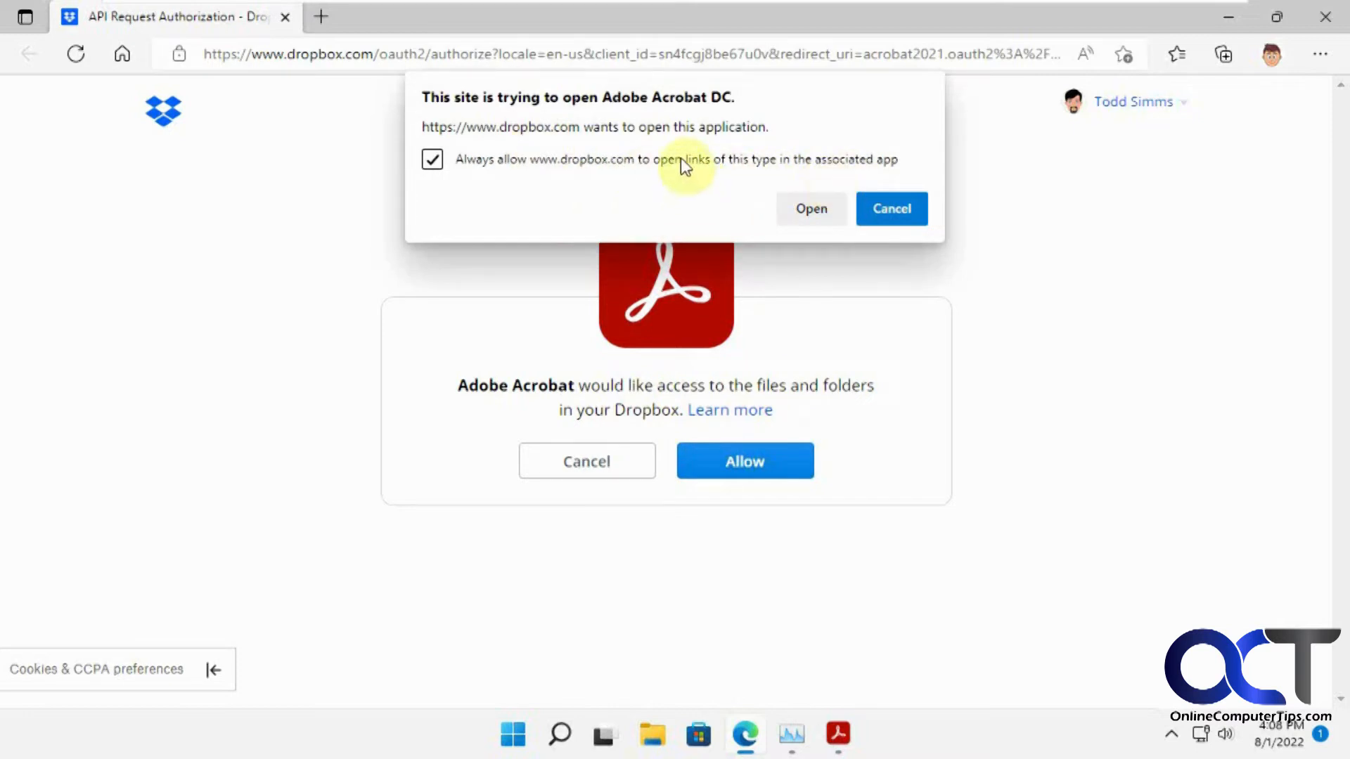
pyautogui.click(433, 159)
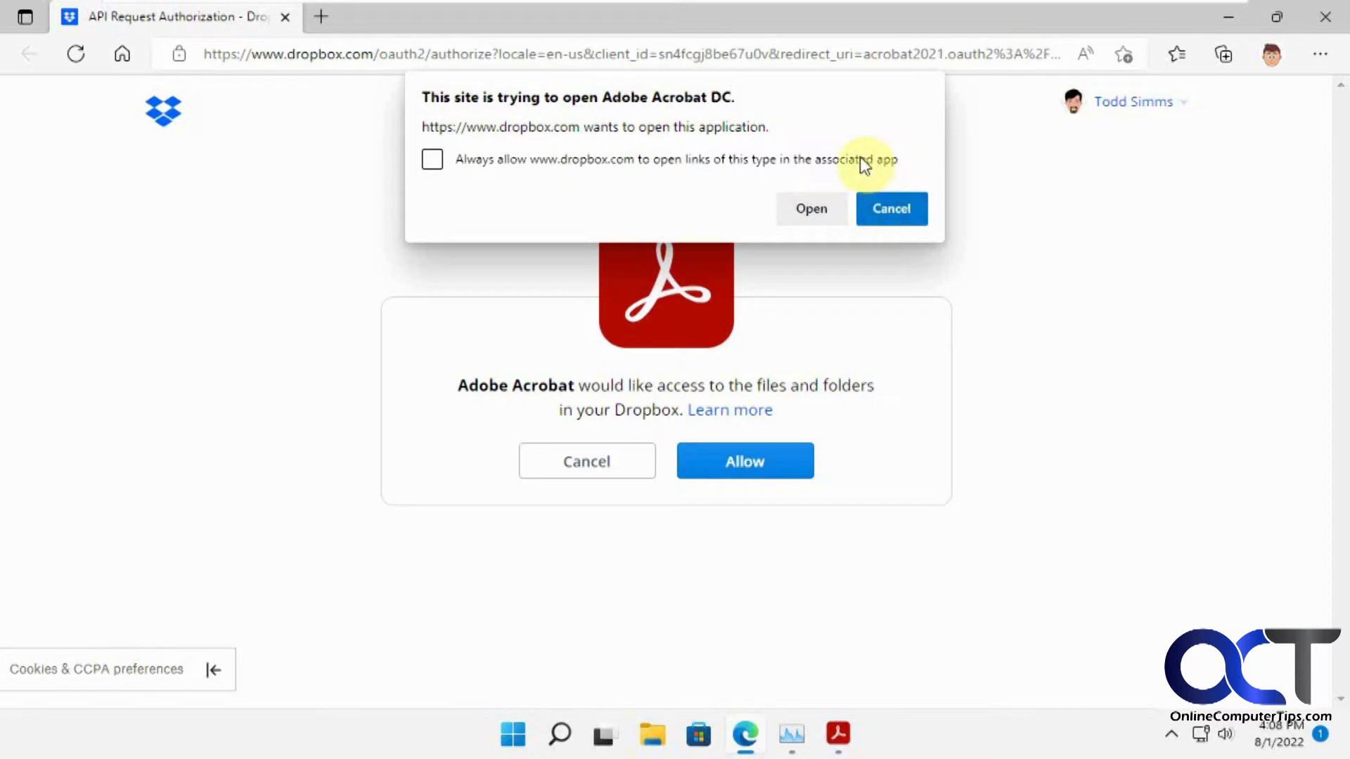
pyautogui.click(812, 208)
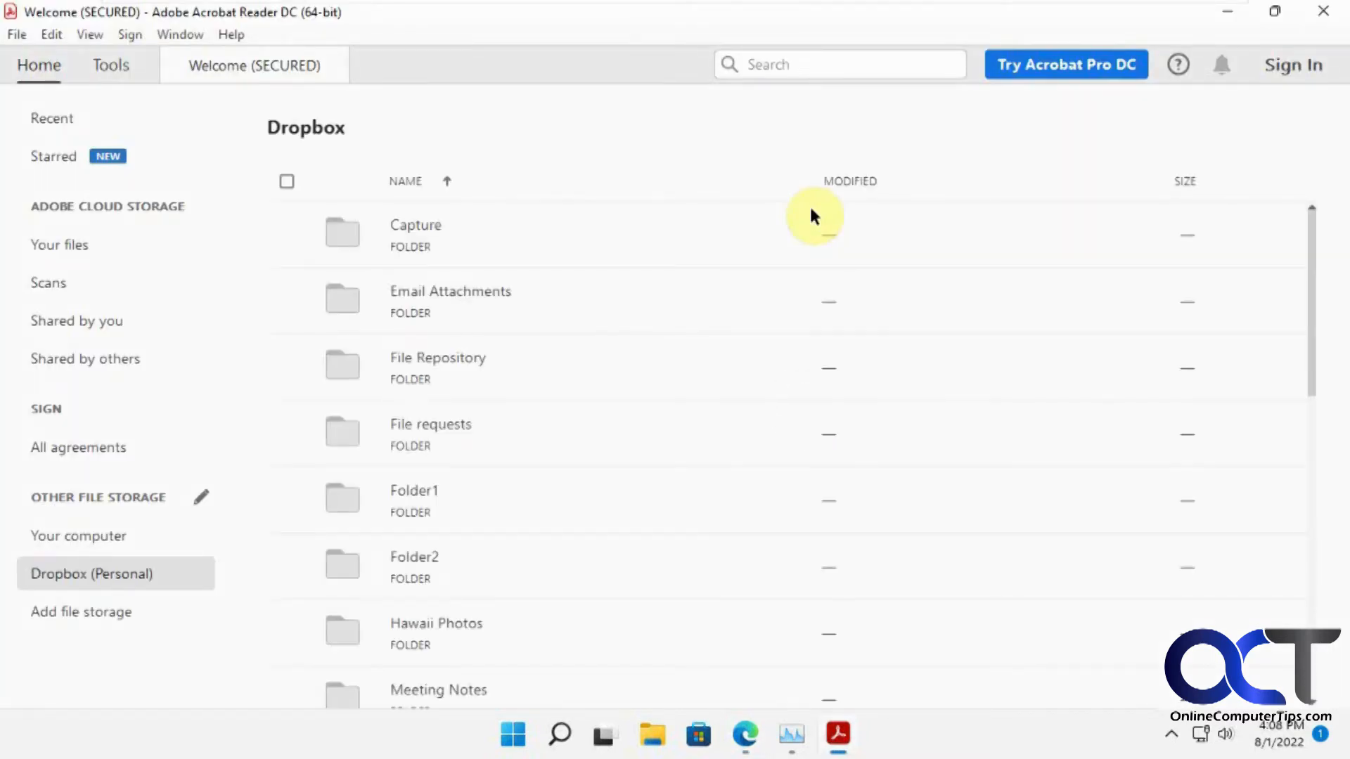
# Step: Open 'Get Started with Dropbox.pdf' from the Dropbox (Personal) file list and scroll its first page
pyautogui.scroll(-3)
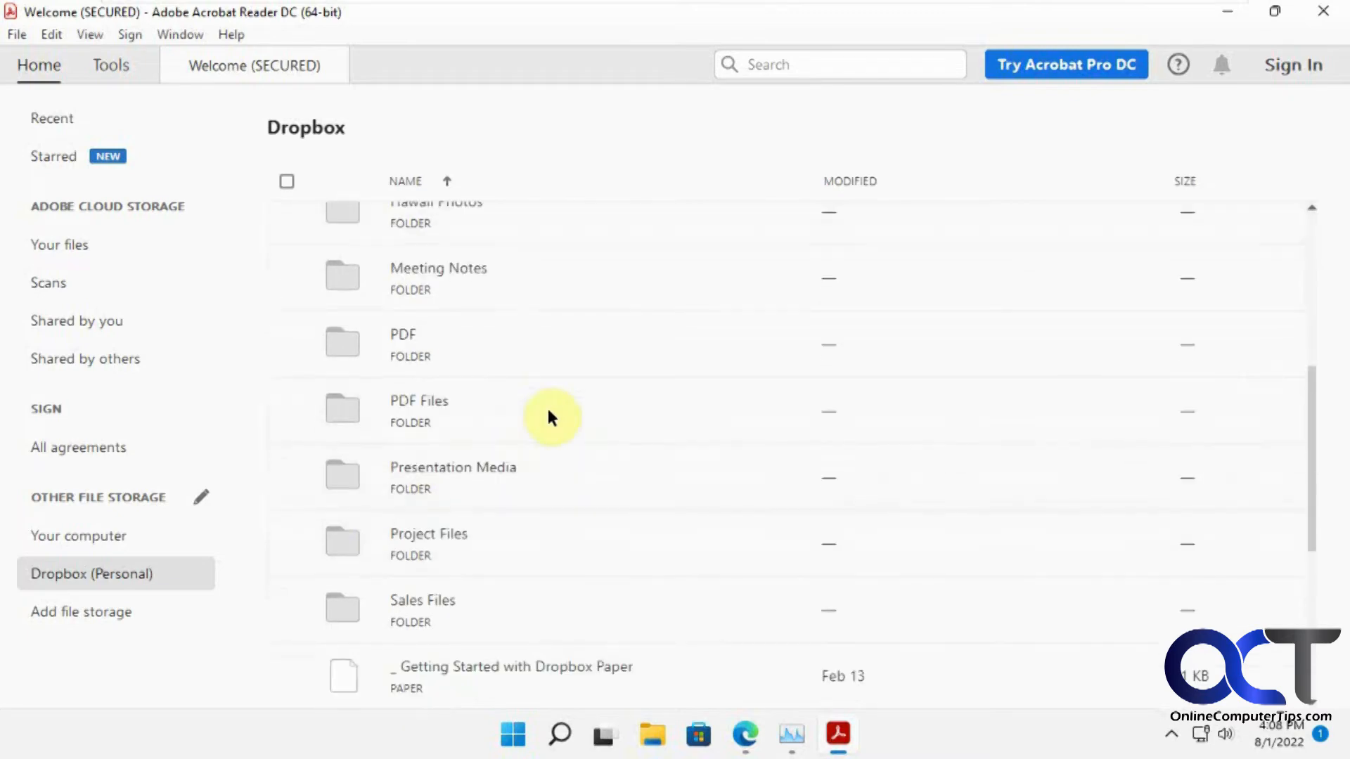
pyautogui.scroll(-3)
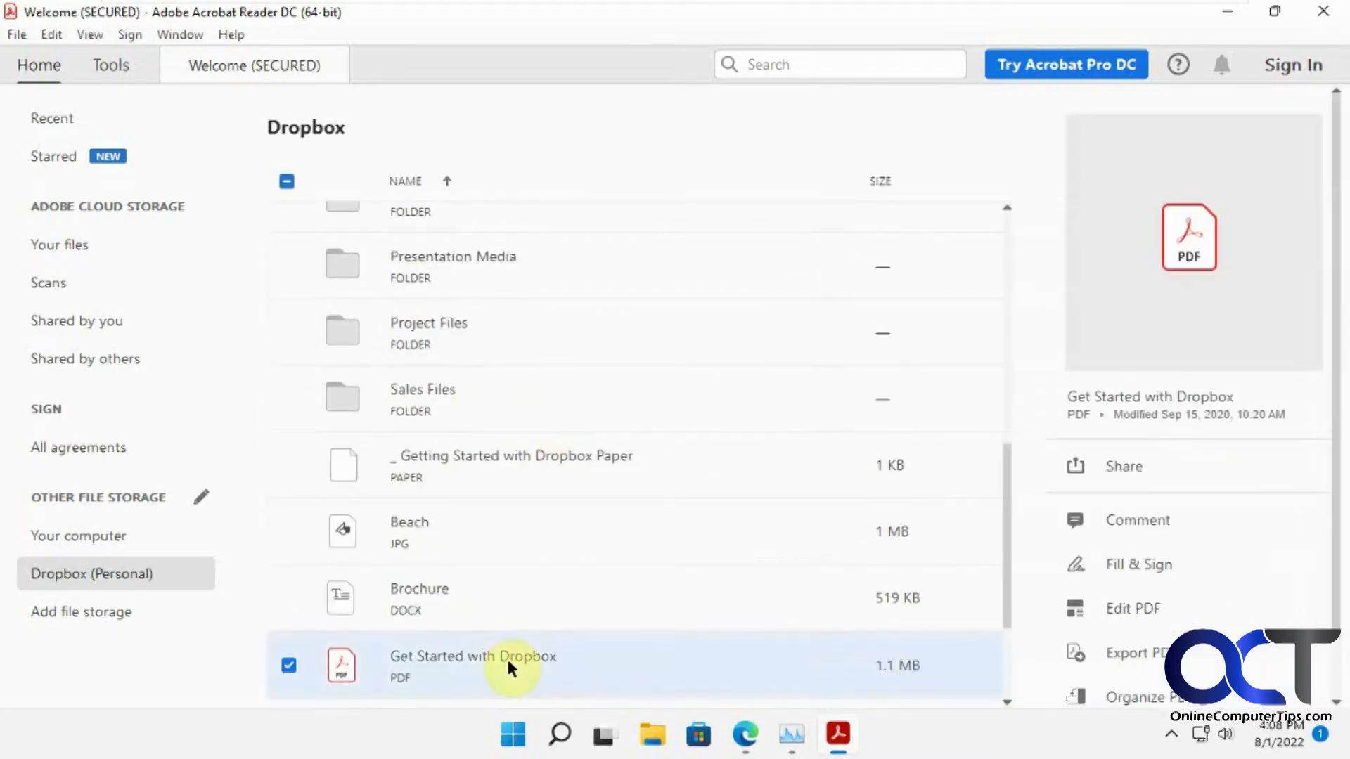
pyautogui.moveTo(961, 546)
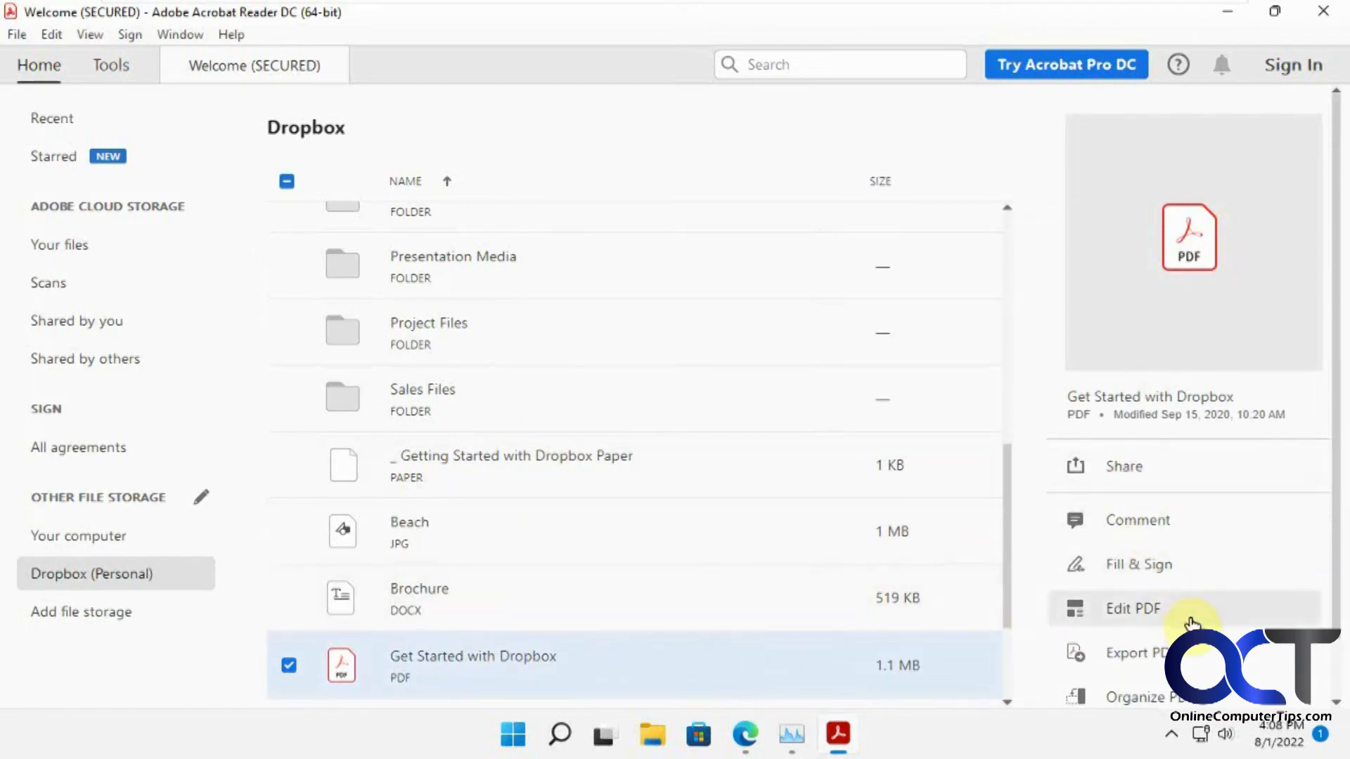
pyautogui.moveTo(506, 672)
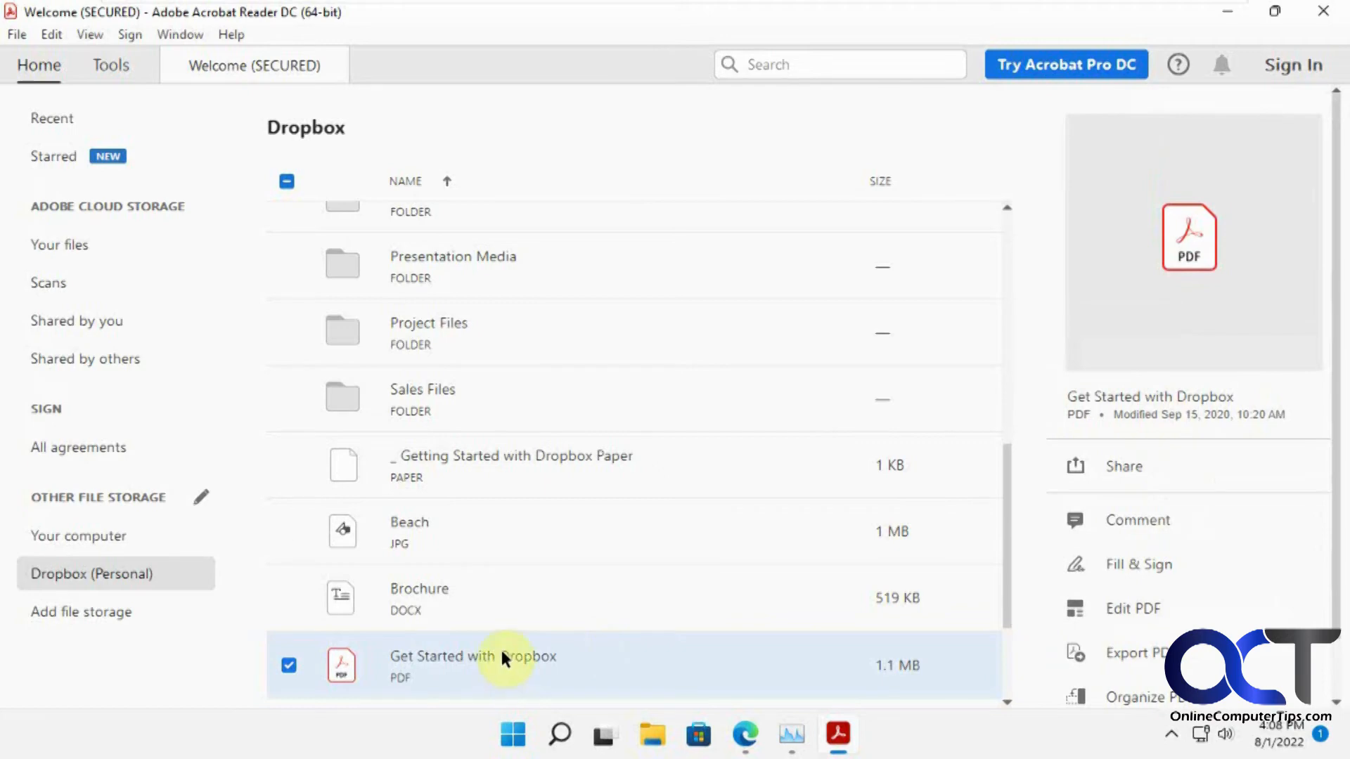
pyautogui.doubleClick(474, 657)
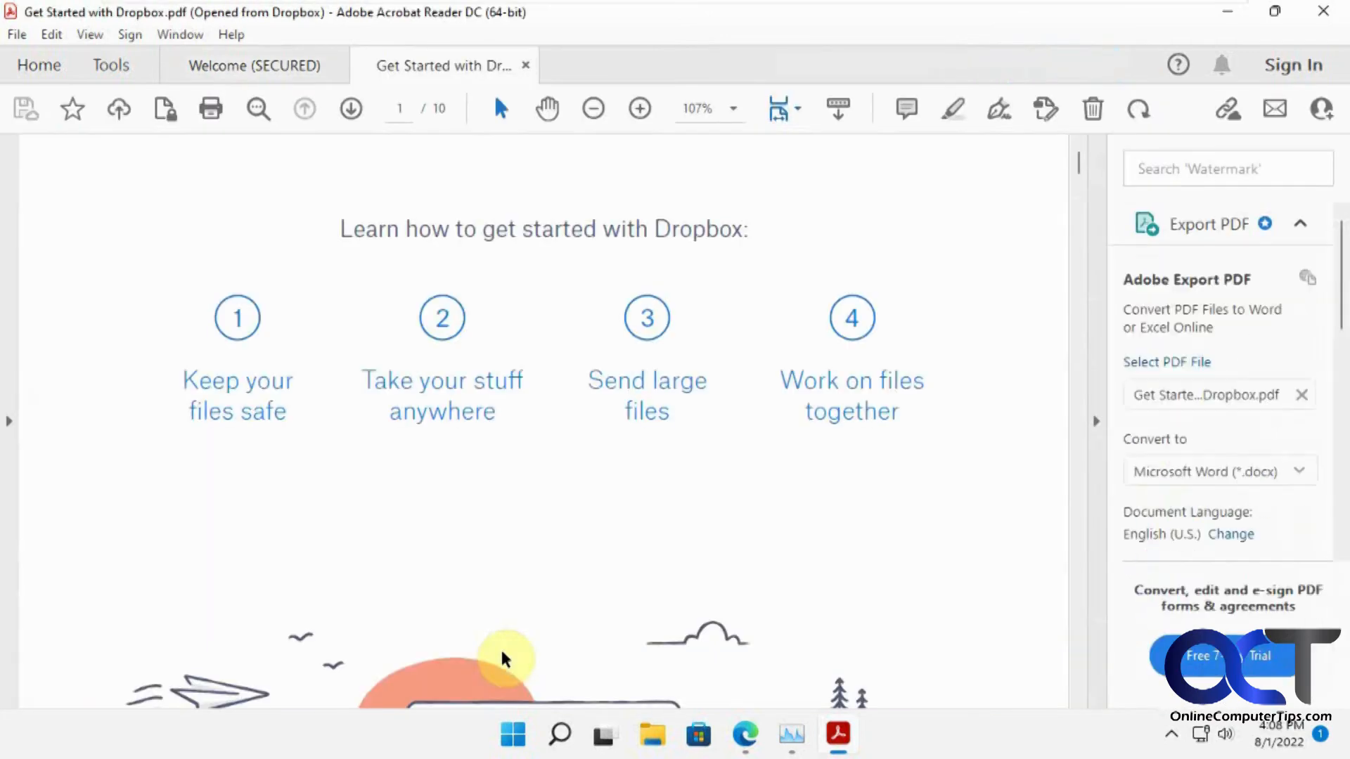
pyautogui.scroll(-3)
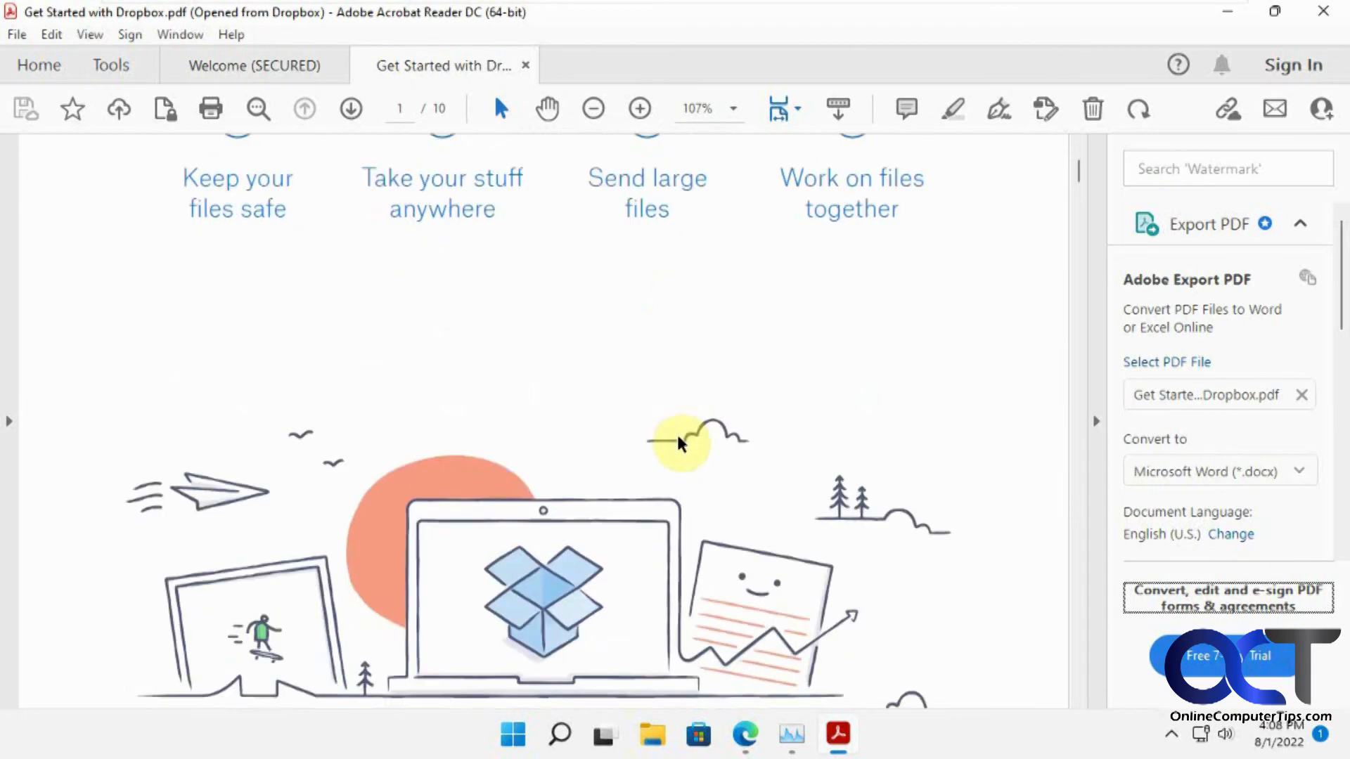
# Step: Return to Home and, after viewing Add file storage, show the Dropbox (Personal) files
pyautogui.click(38, 65)
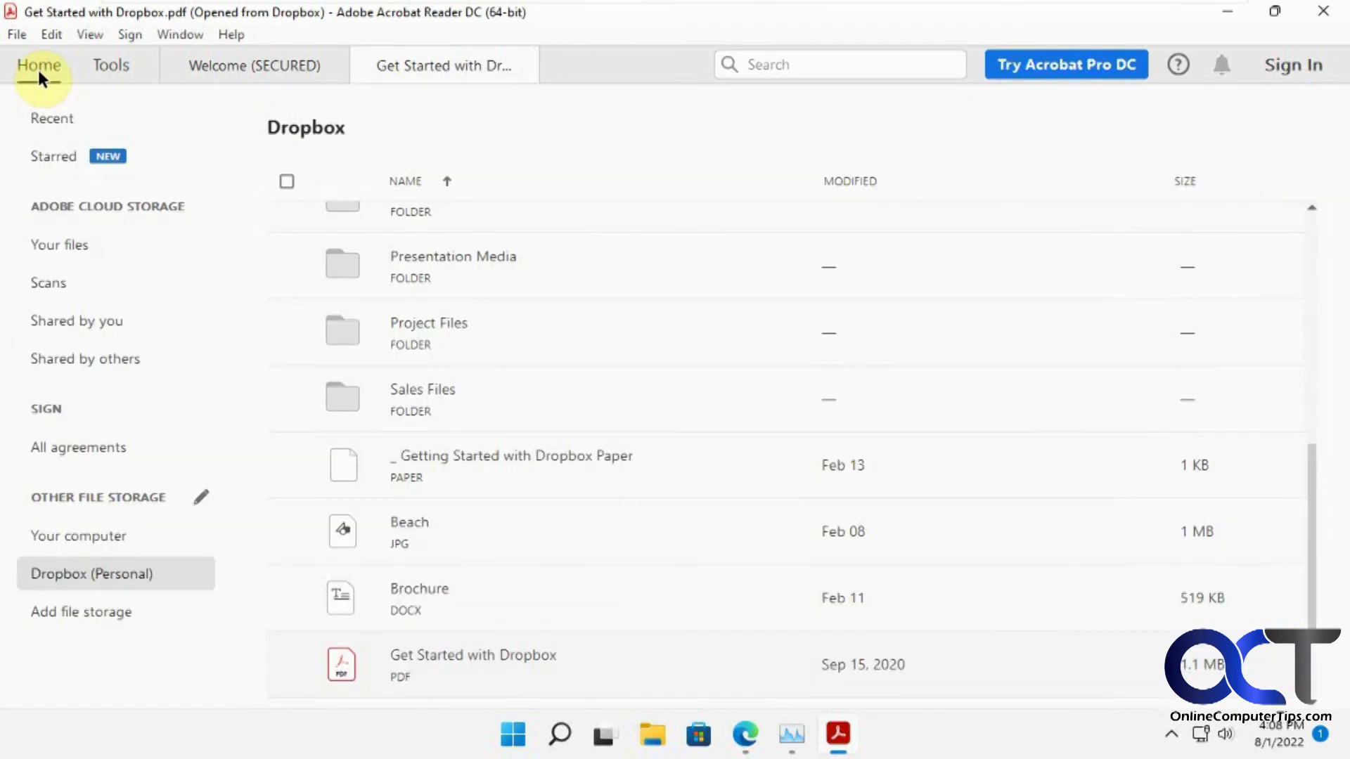
pyautogui.moveTo(138, 509)
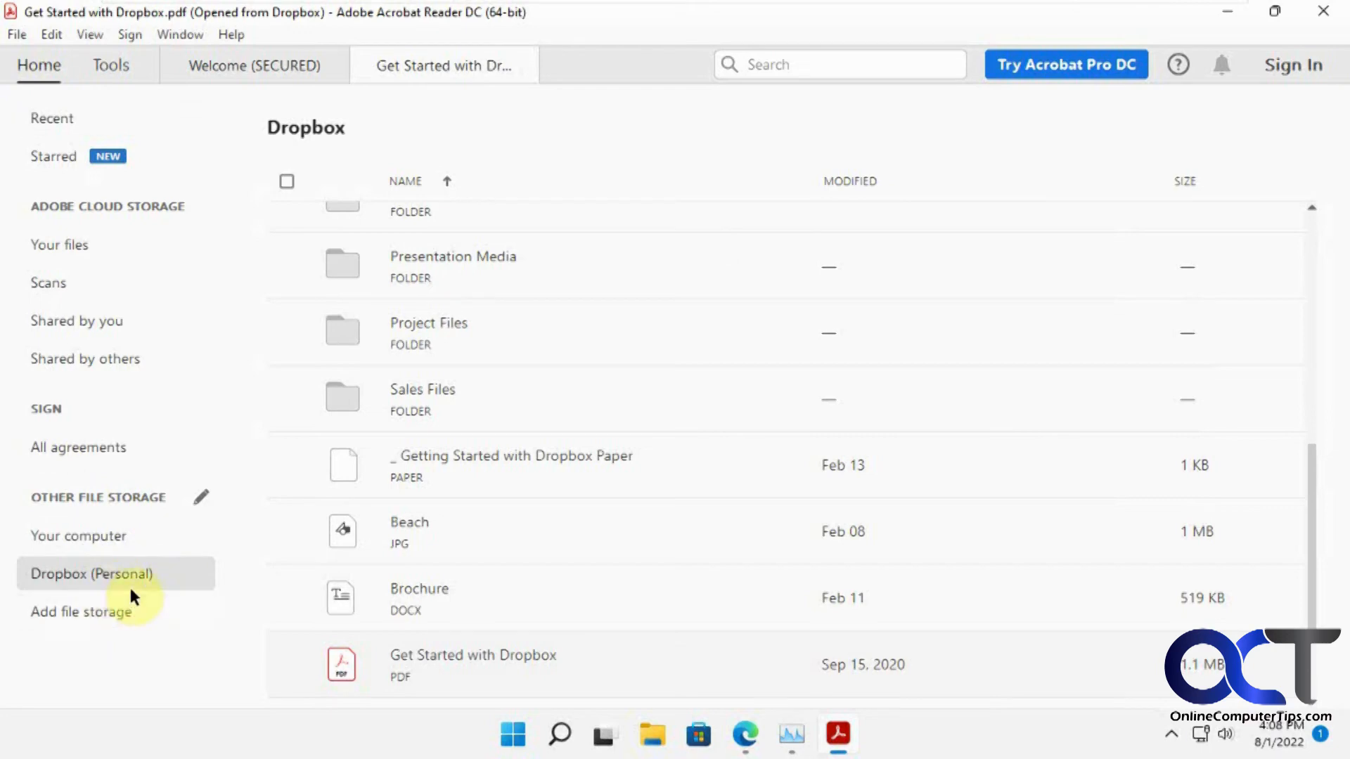
pyautogui.moveTo(151, 618)
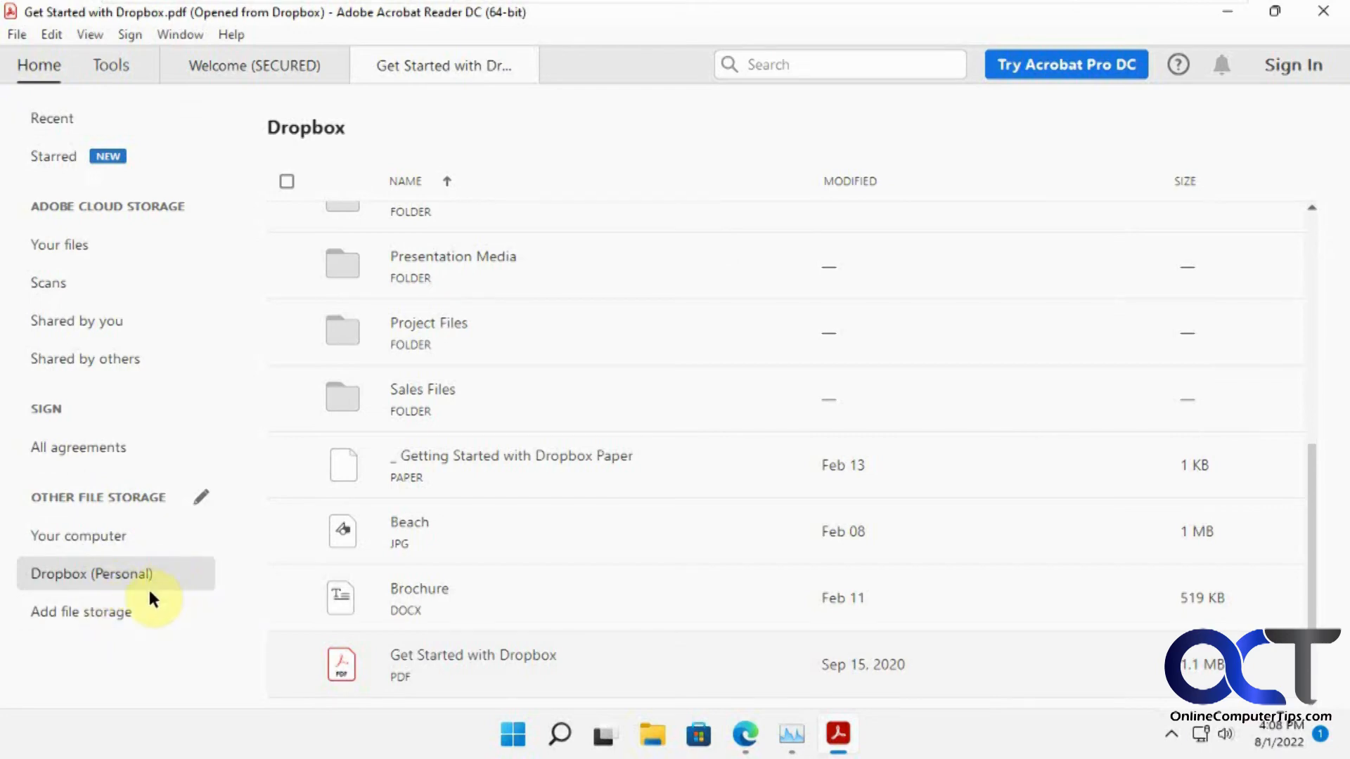
pyautogui.click(77, 612)
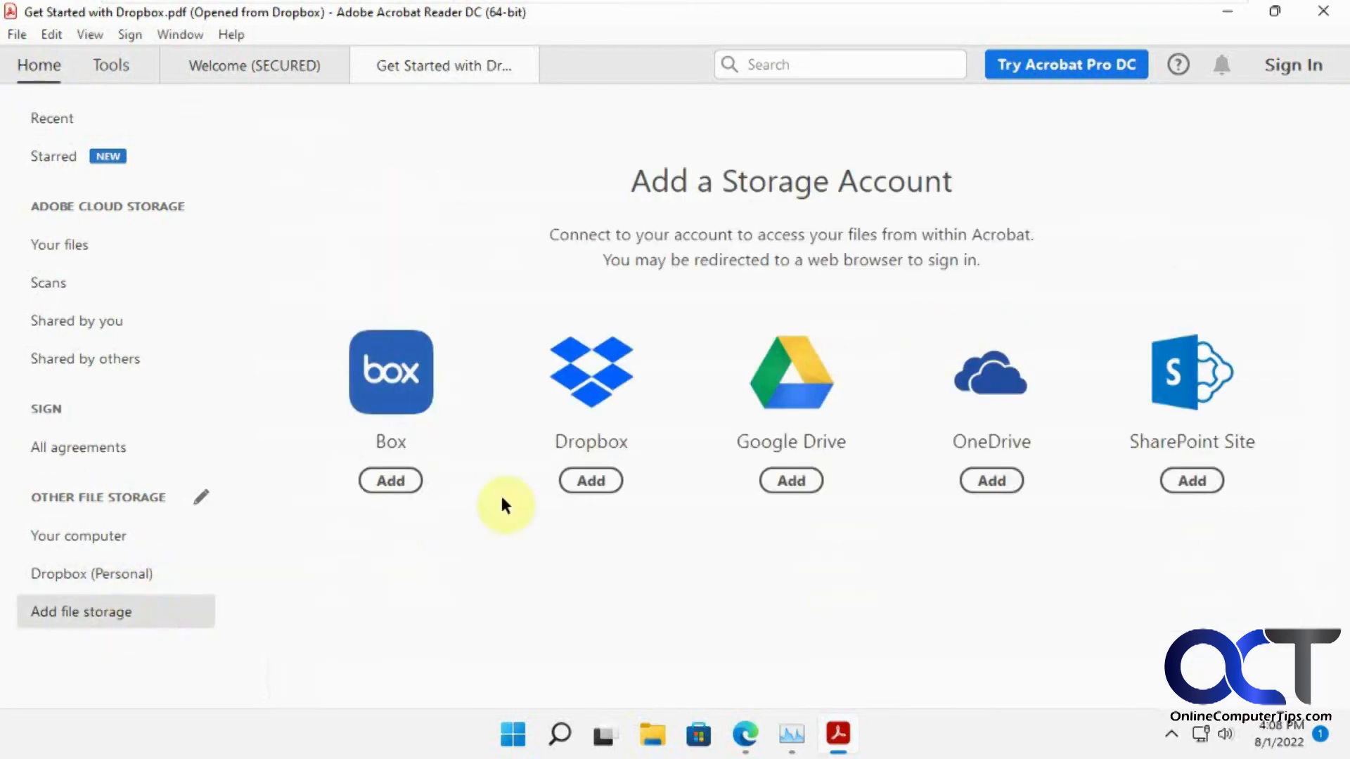
pyautogui.click(87, 574)
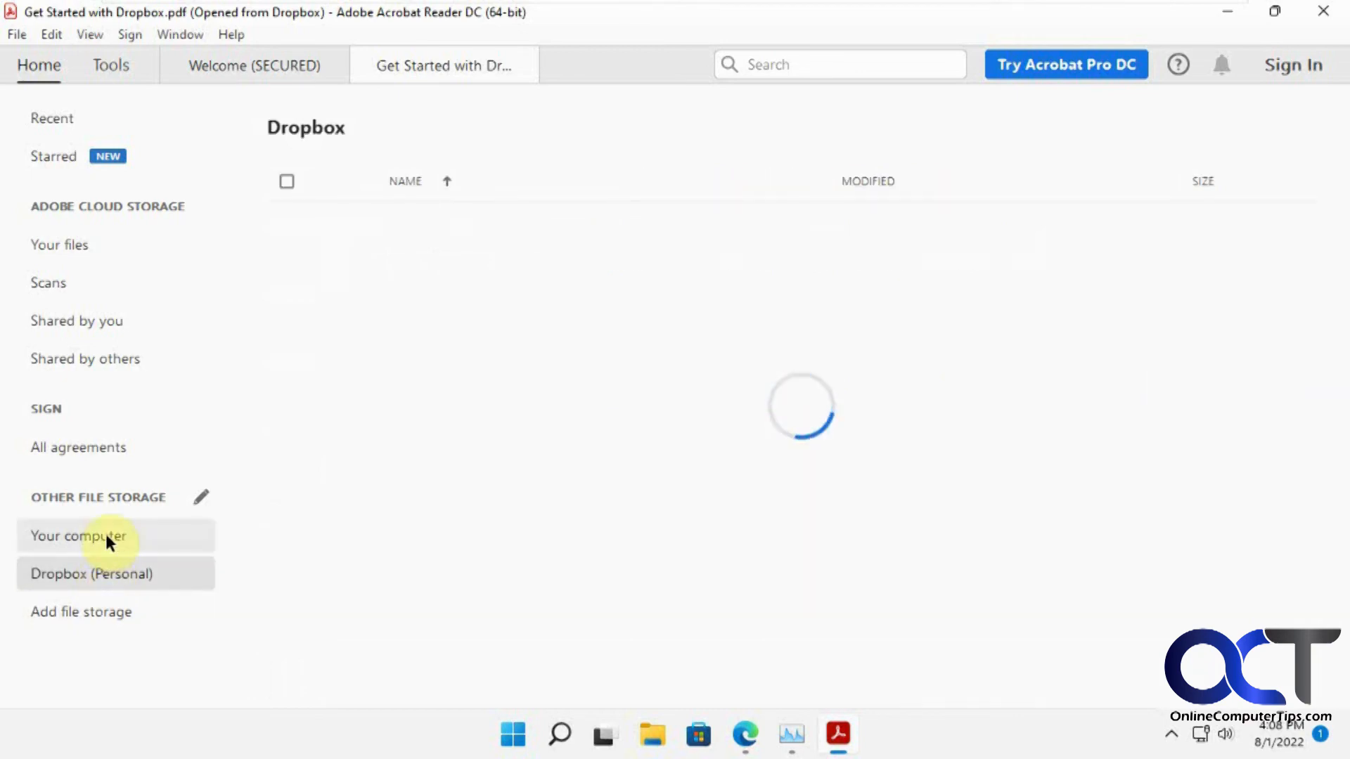
# Step: Switch to Your computer and back to the Dropbox (Personal) folder listing
pyautogui.click(76, 537)
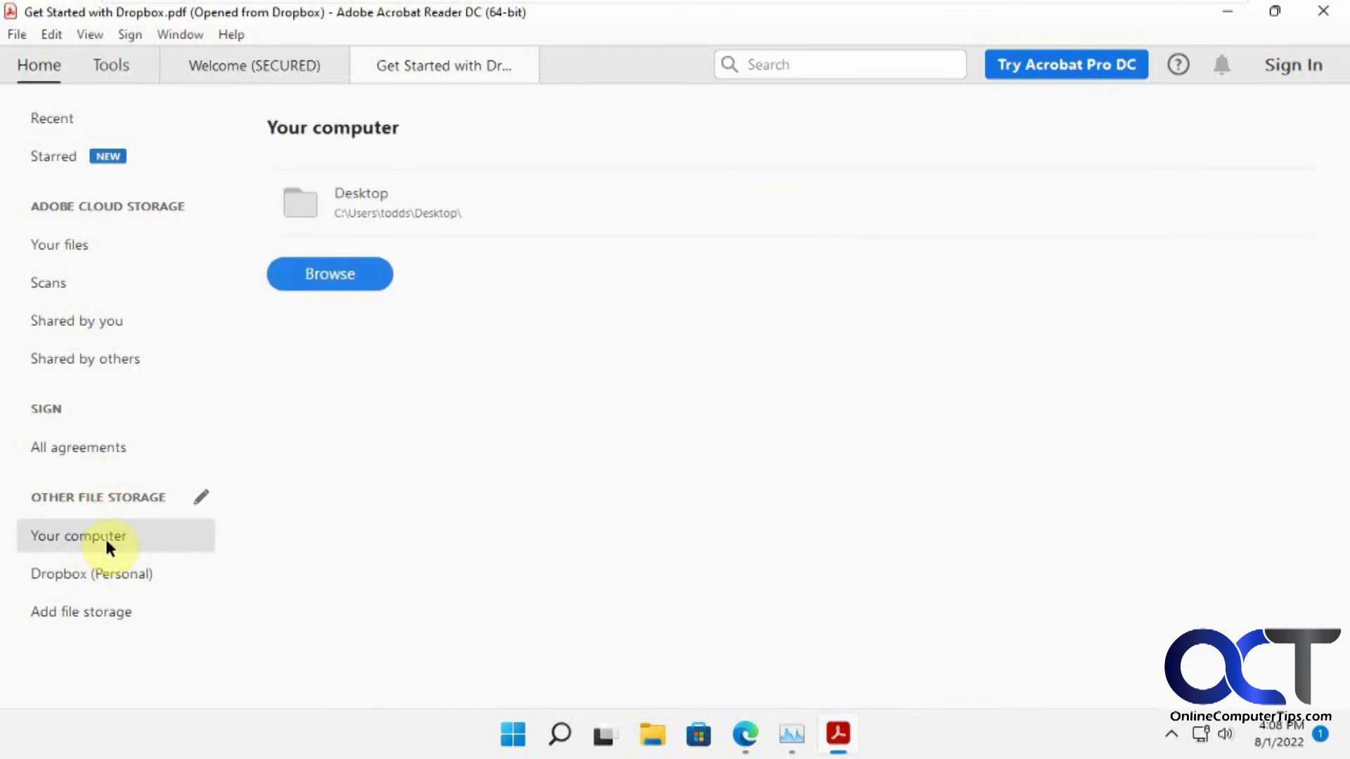
pyautogui.click(92, 574)
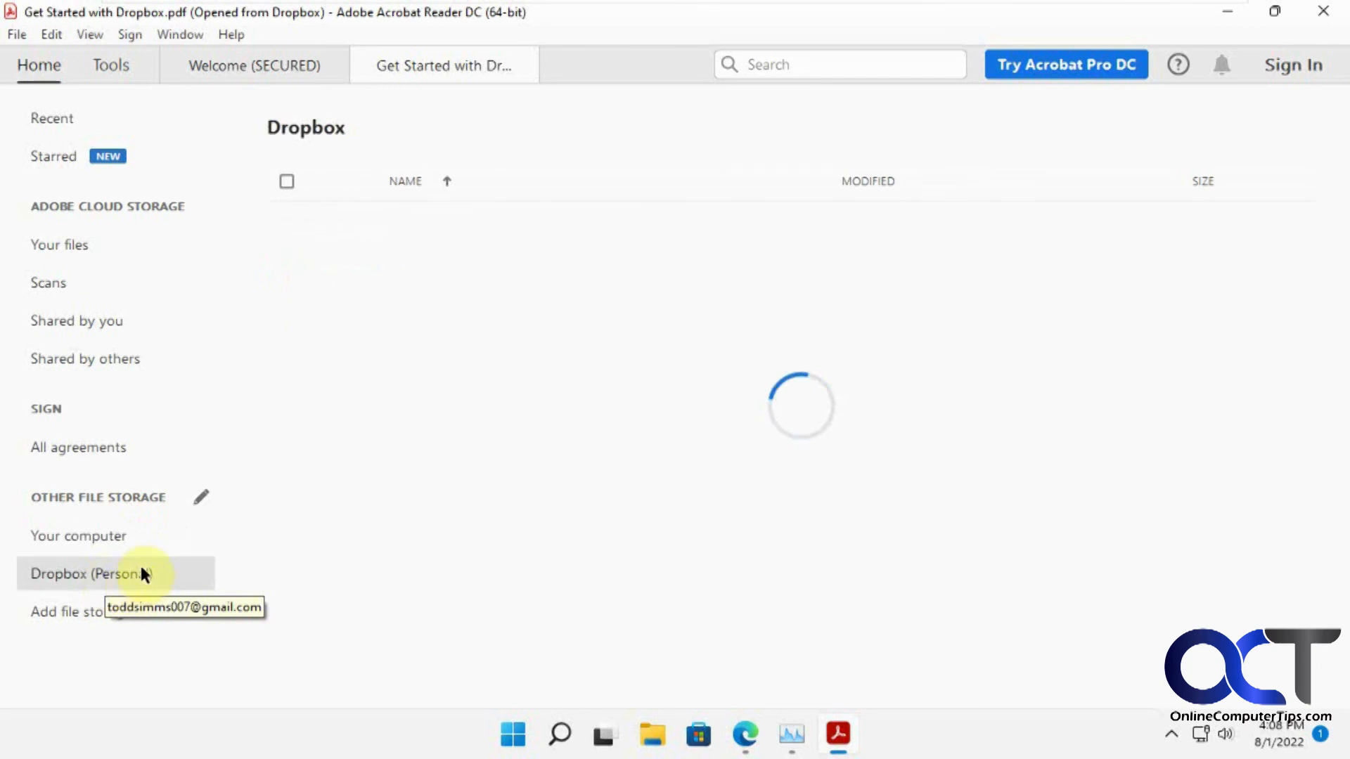
pyautogui.click(106, 574)
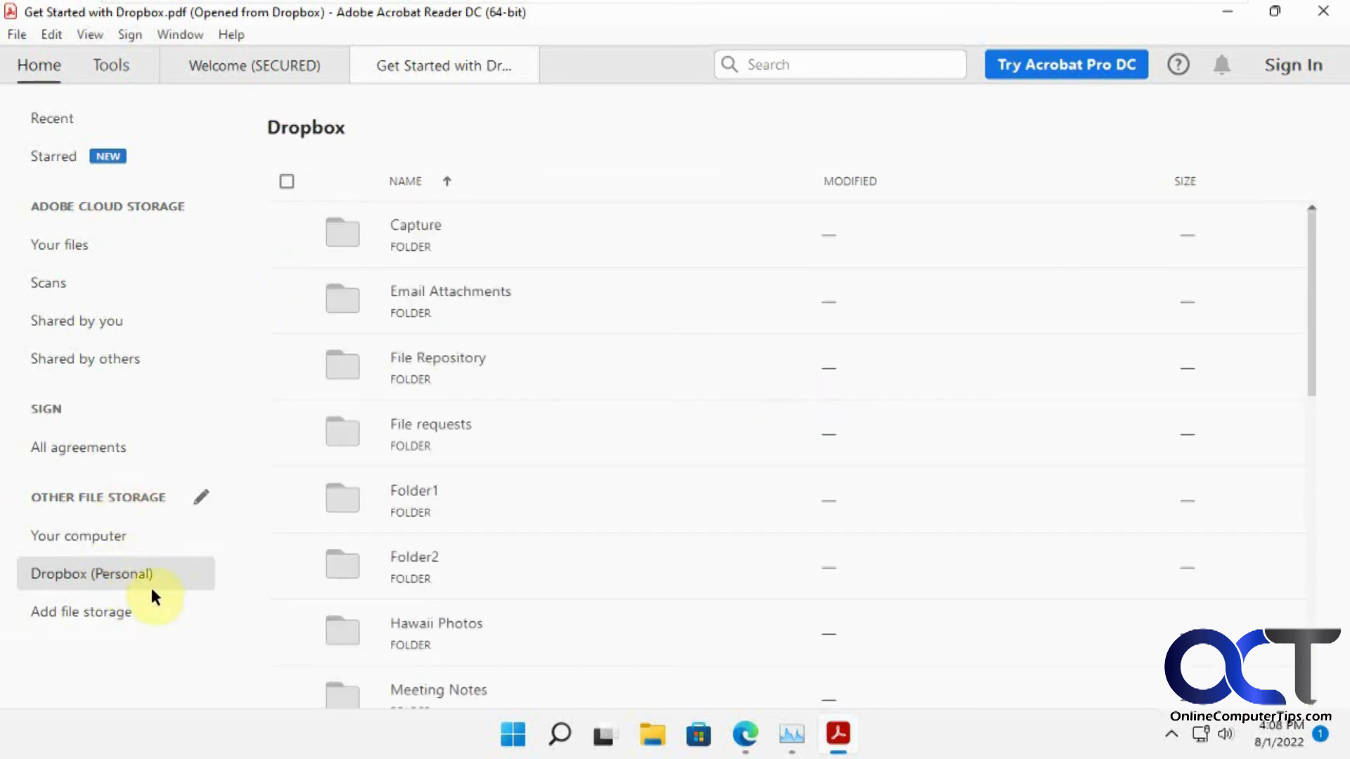